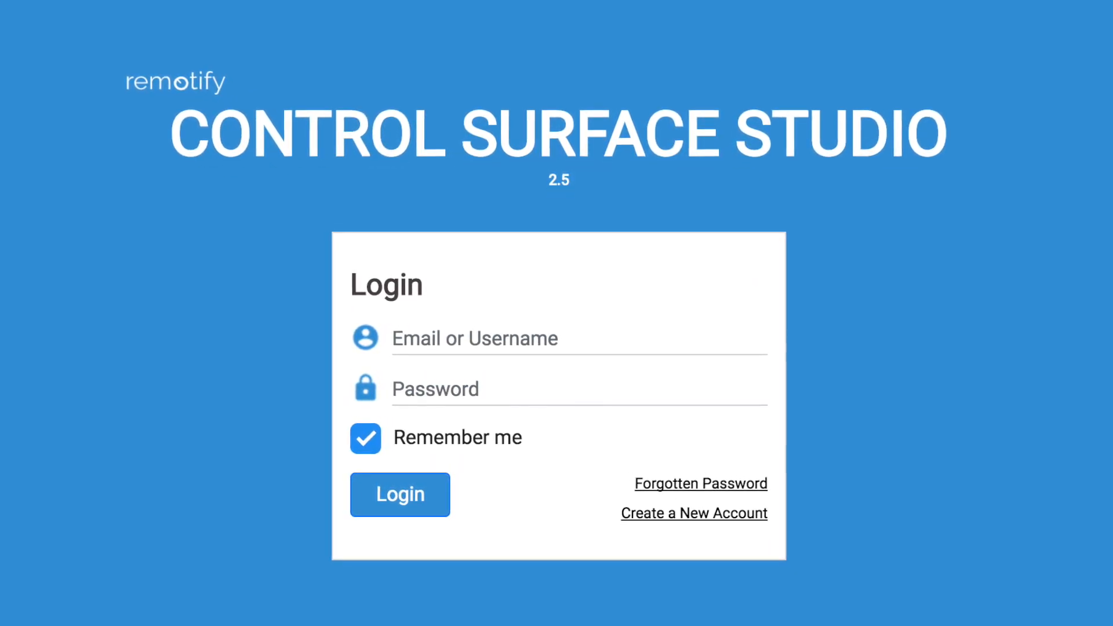
# Sign in, go to the Script Manager and add a new script named New Script
pyautogui.click(399, 494)
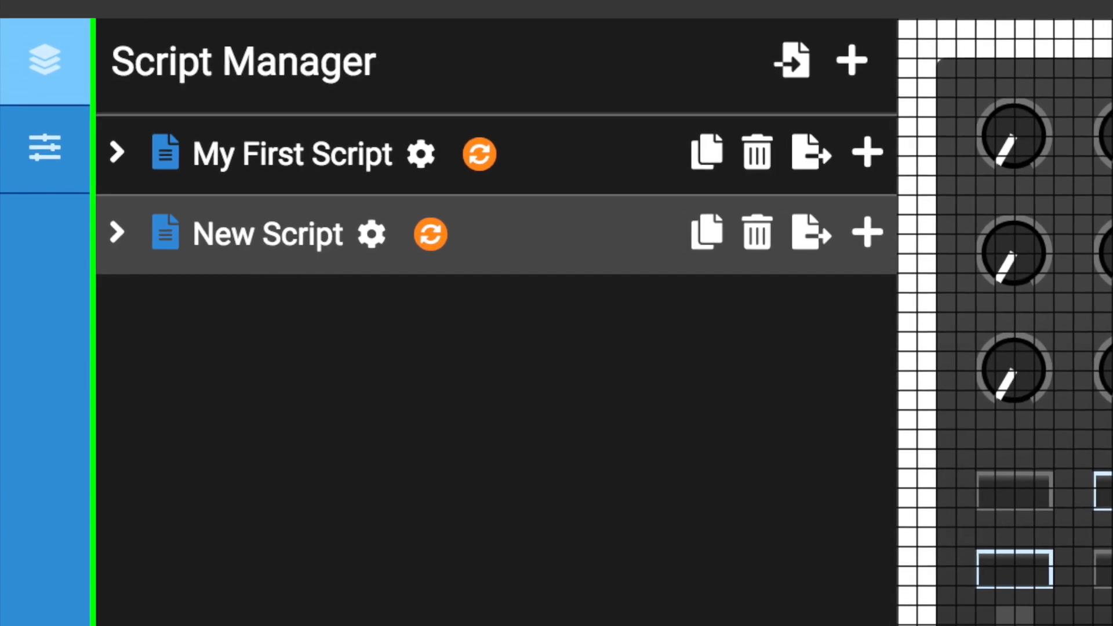
pyautogui.click(45, 147)
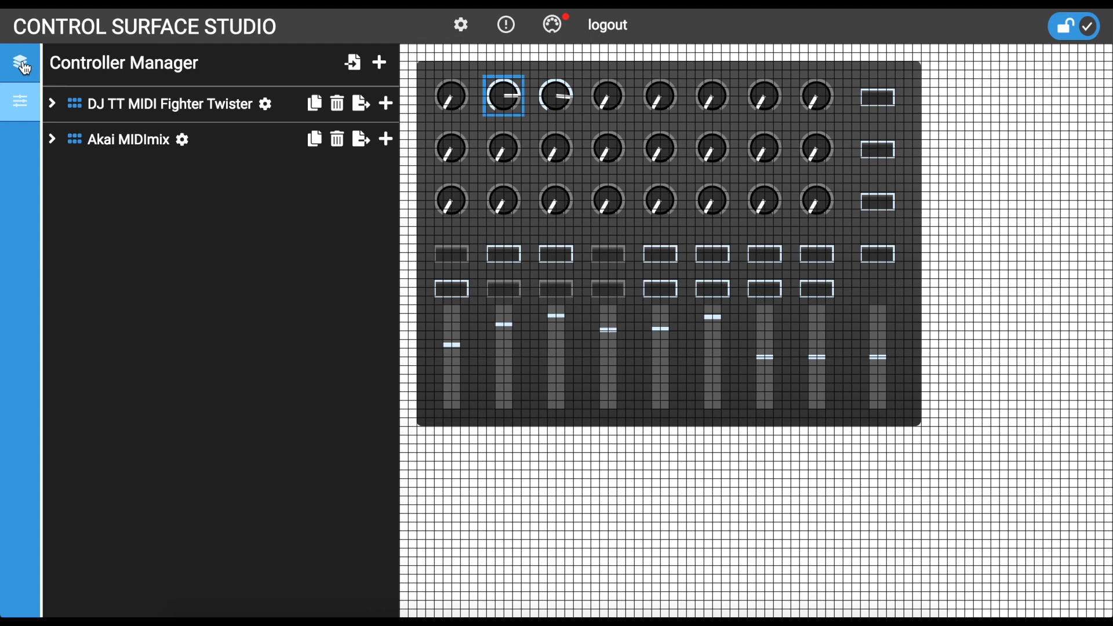
pyautogui.click(21, 62)
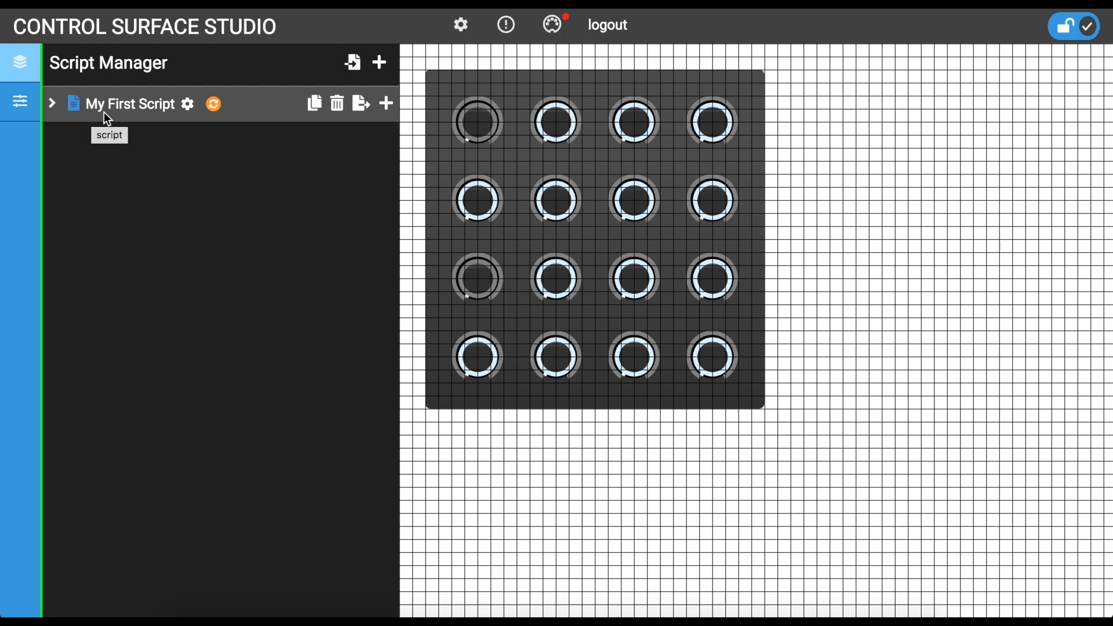
pyautogui.moveTo(380, 63)
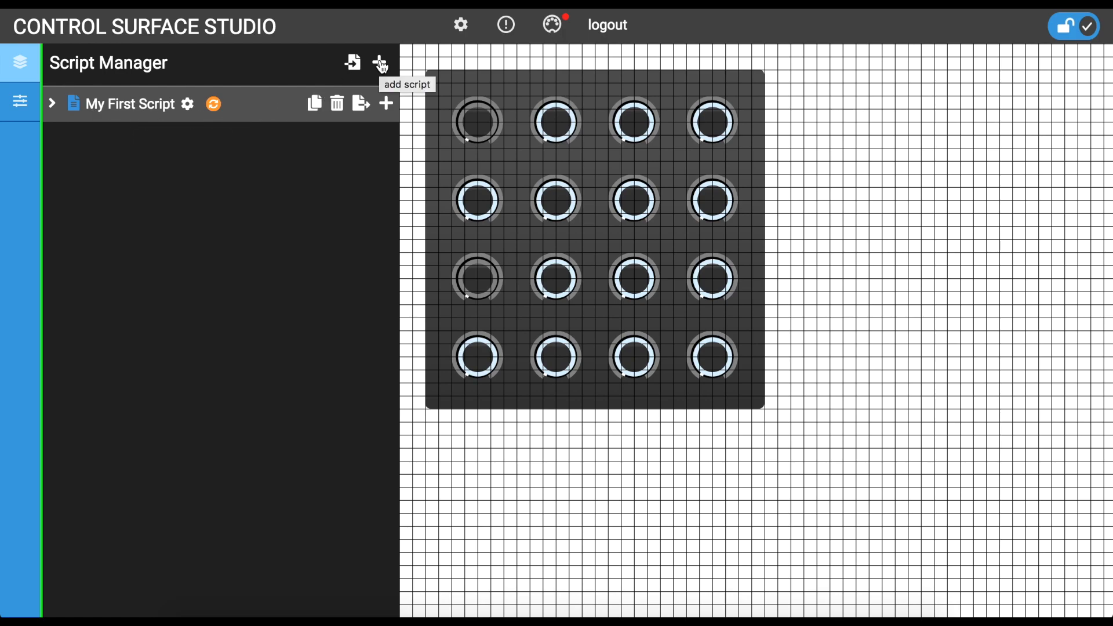
pyautogui.click(380, 62)
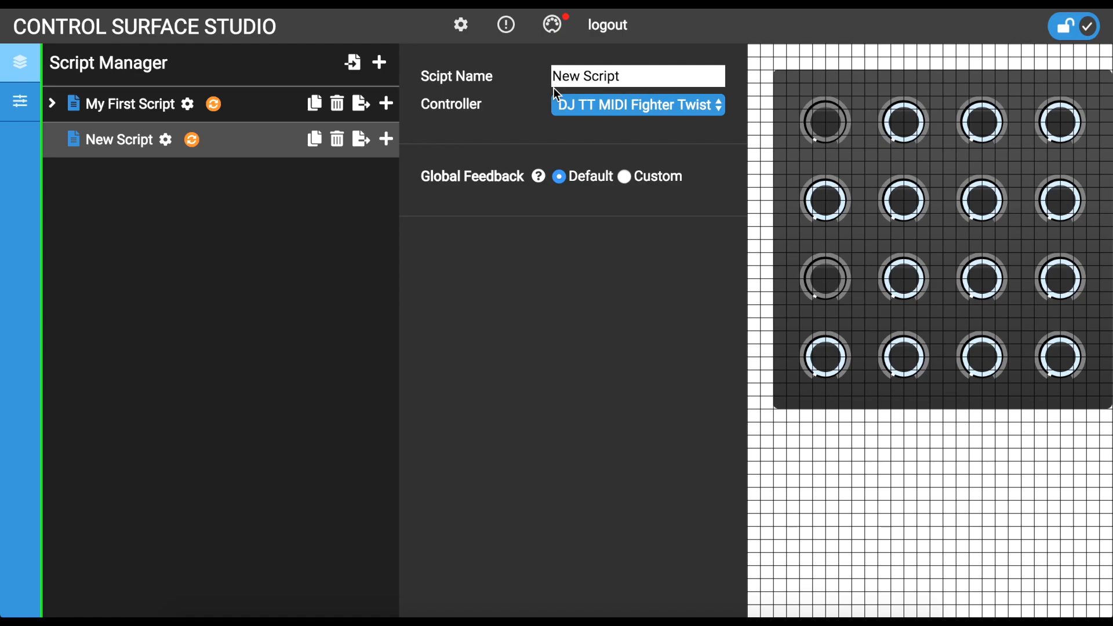
pyautogui.moveTo(520, 113)
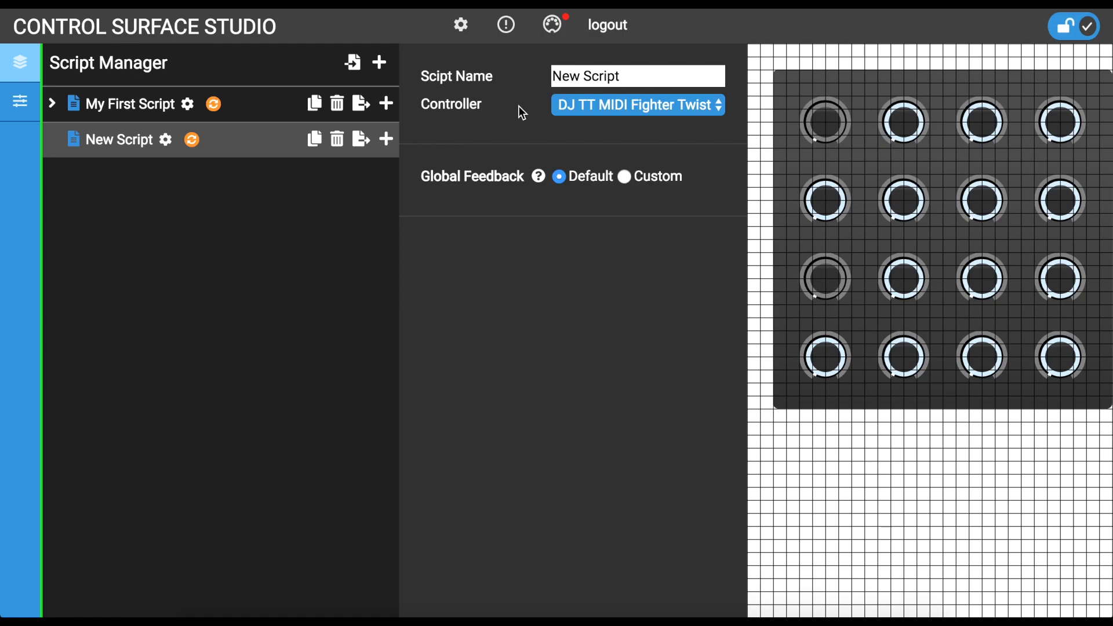
# Assign the Akai MIDImix controller to New Script and show its settings
pyautogui.click(635, 106)
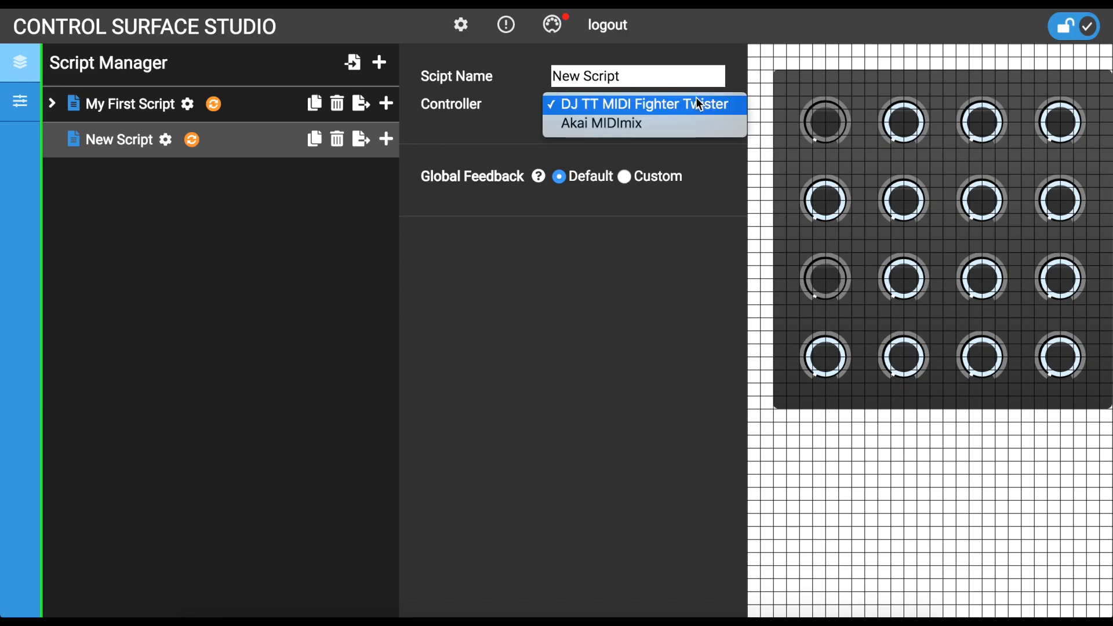
pyautogui.moveTo(698, 124)
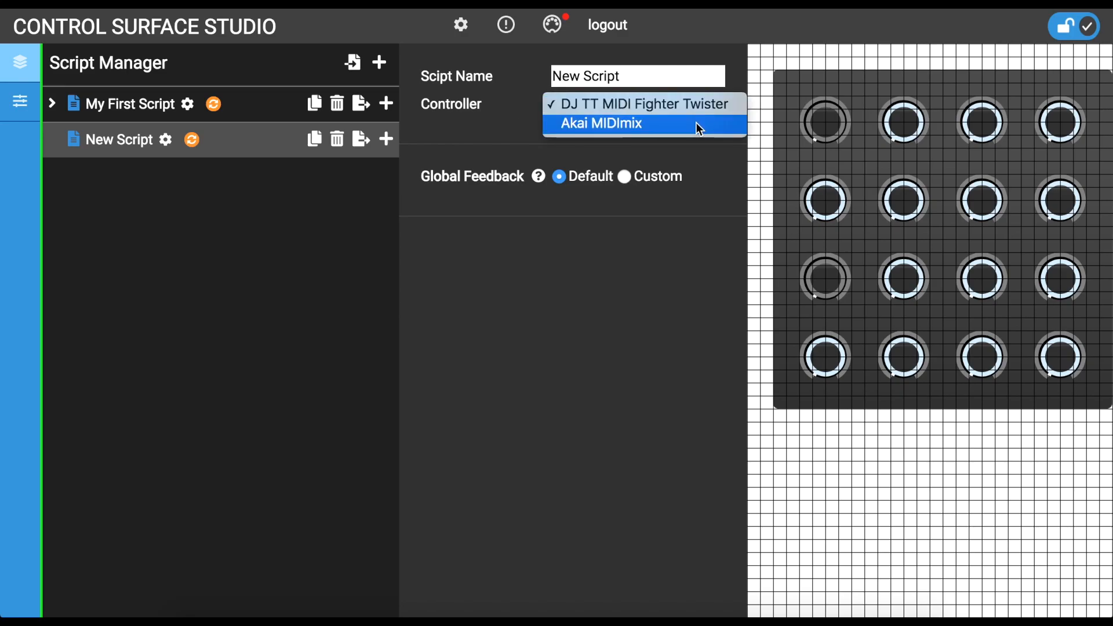
pyautogui.click(638, 103)
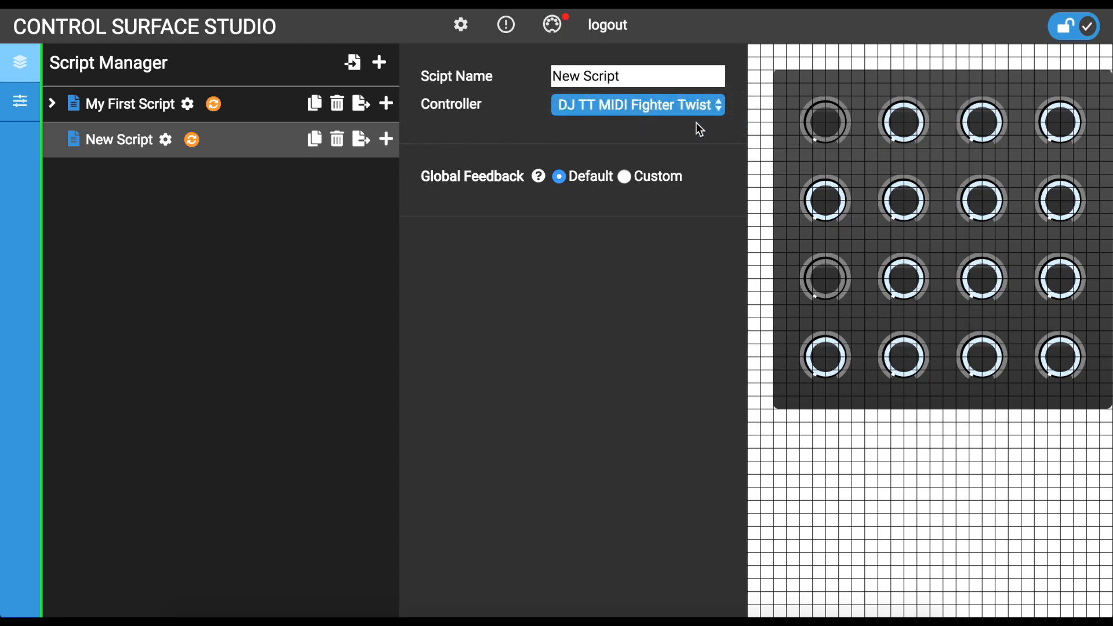
pyautogui.click(636, 106)
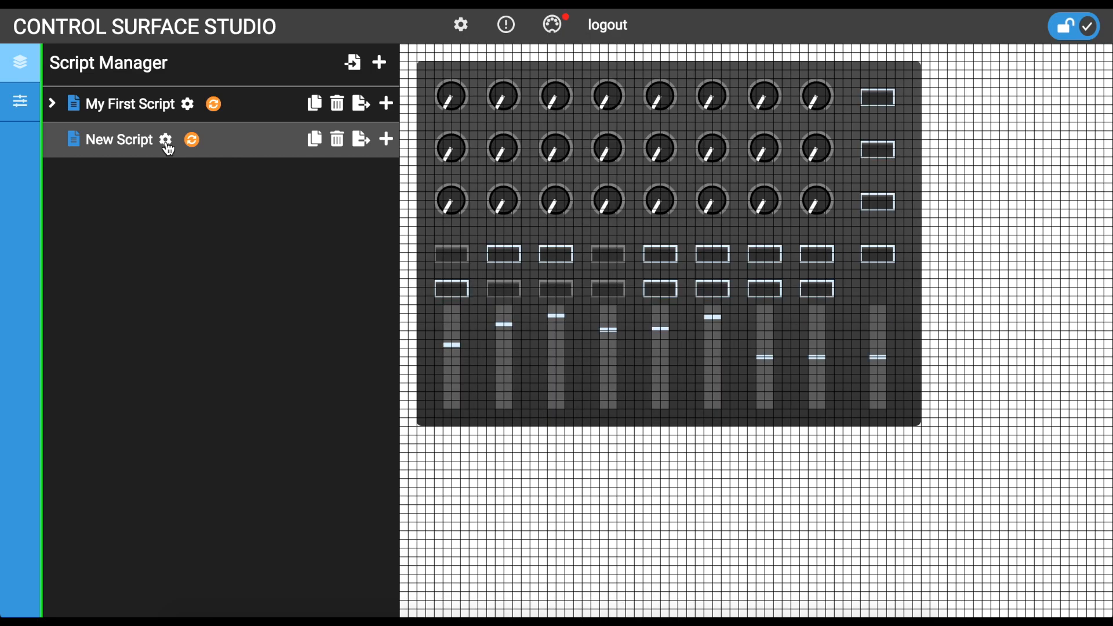
pyautogui.click(165, 139)
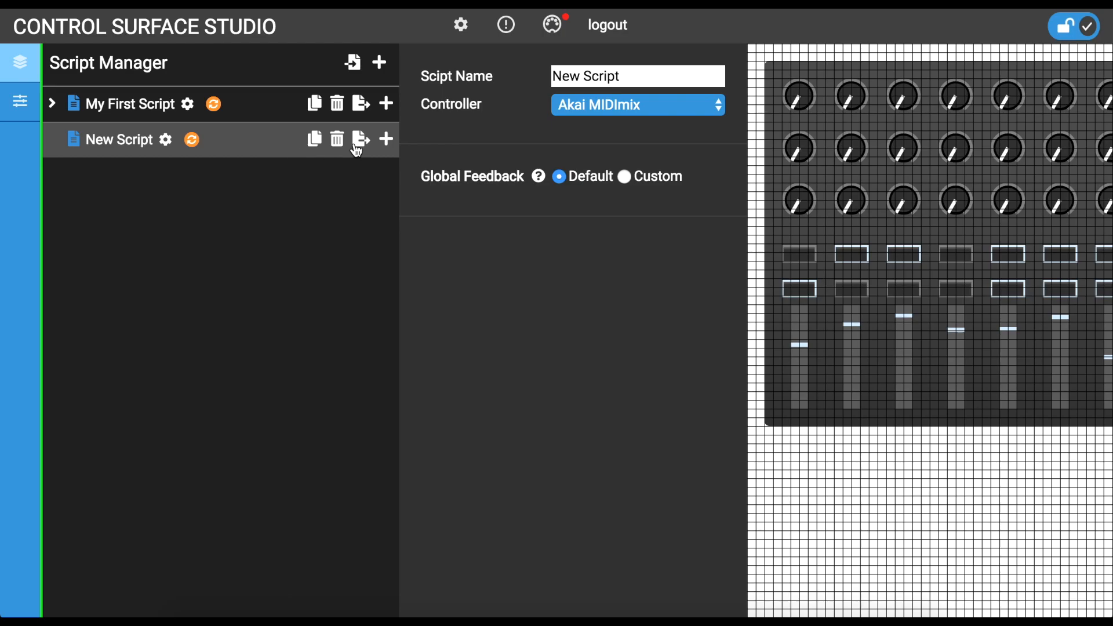
# Add a mode, Mode 1, under New Script from the add list
pyautogui.click(361, 139)
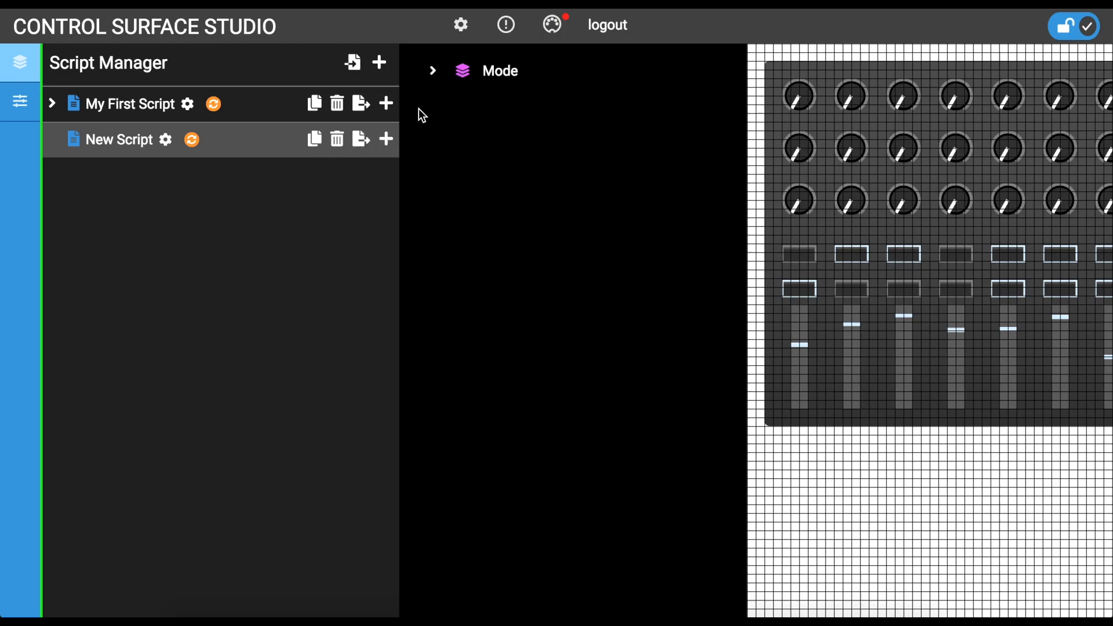
pyautogui.moveTo(474, 97)
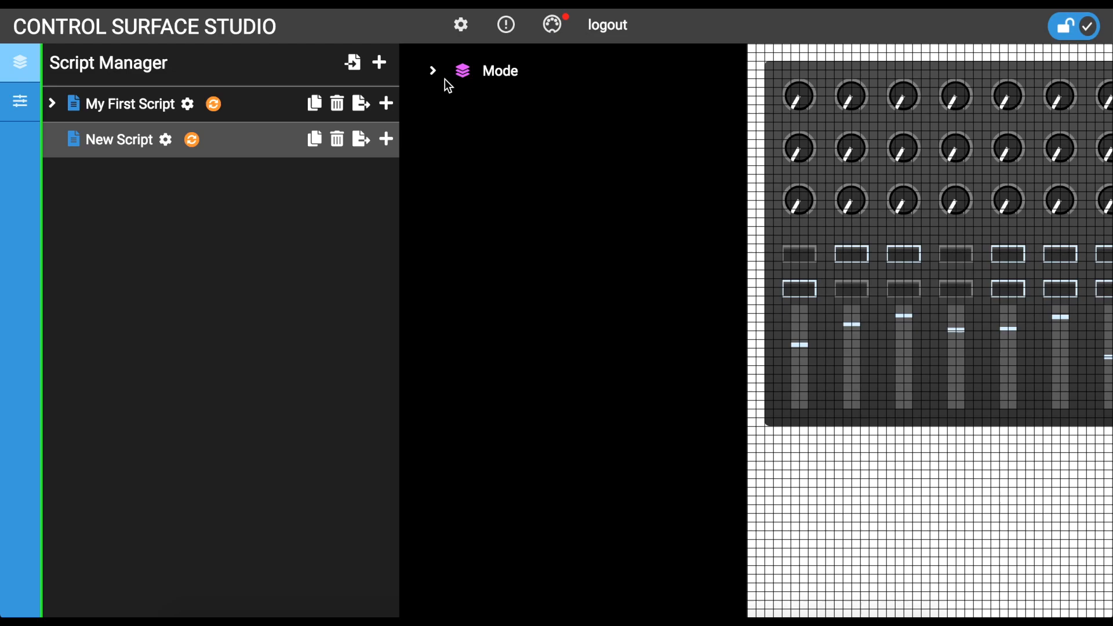
pyautogui.click(433, 71)
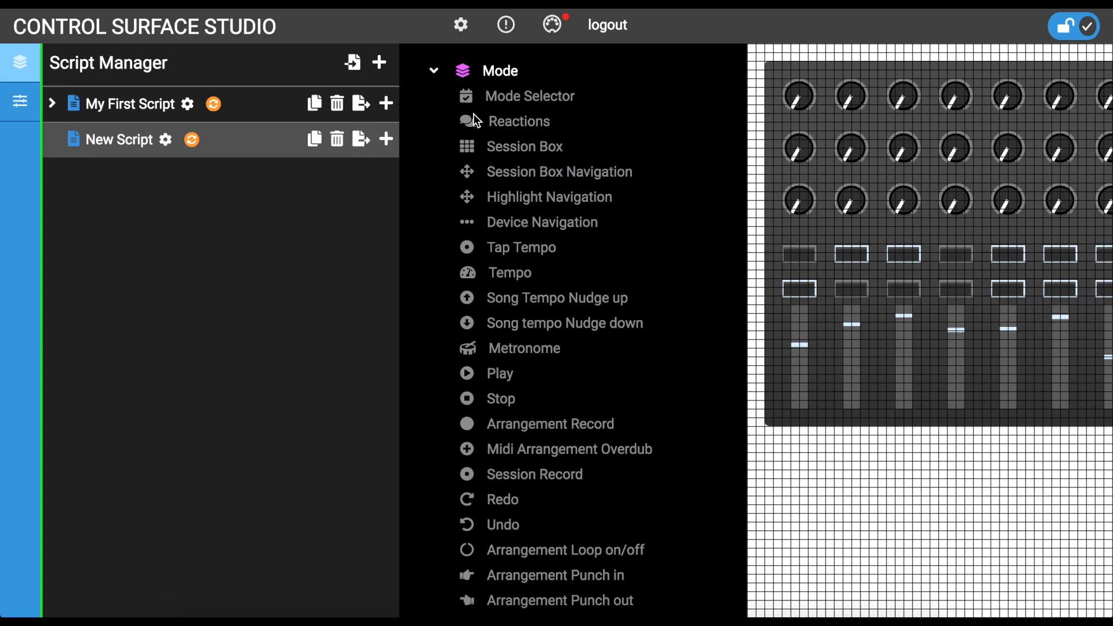
pyautogui.scroll(-3)
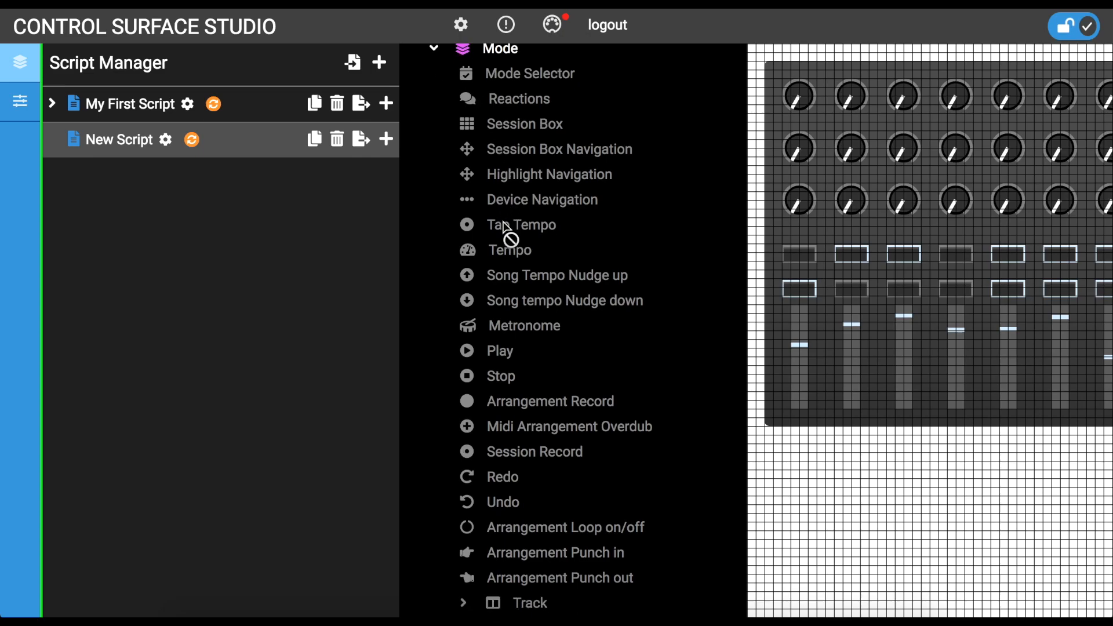
pyautogui.moveTo(467, 608)
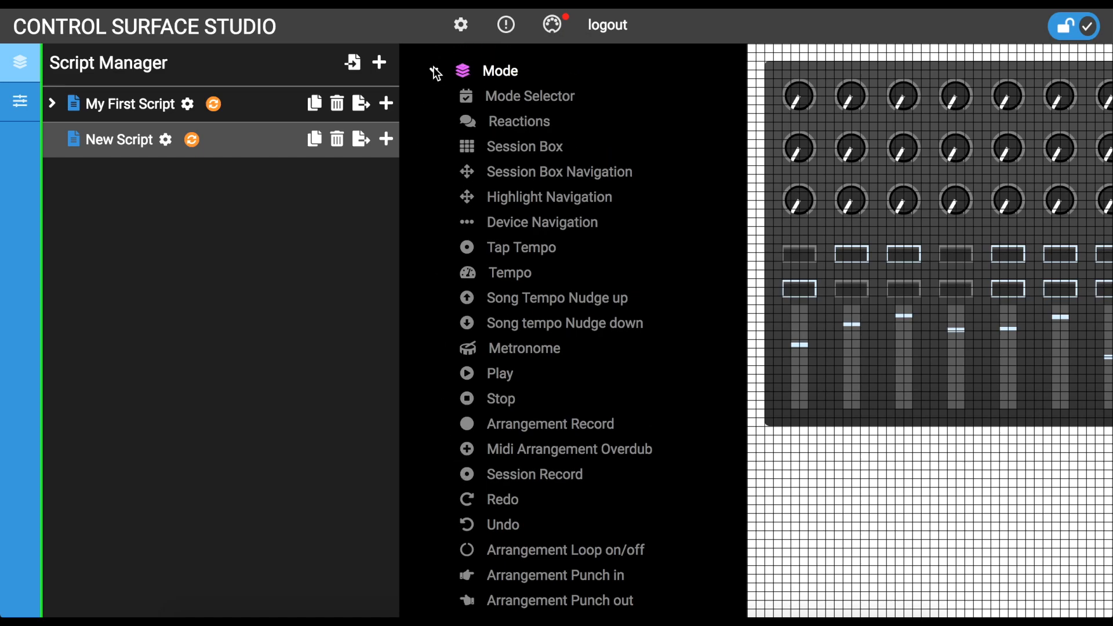
pyautogui.click(462, 71)
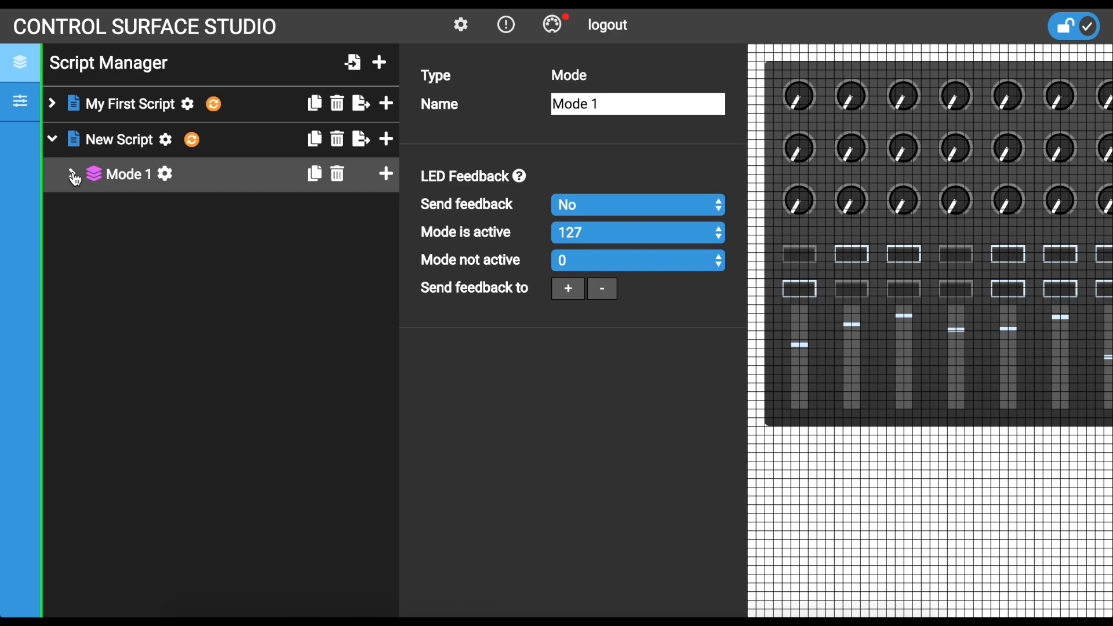
pyautogui.moveTo(77, 175)
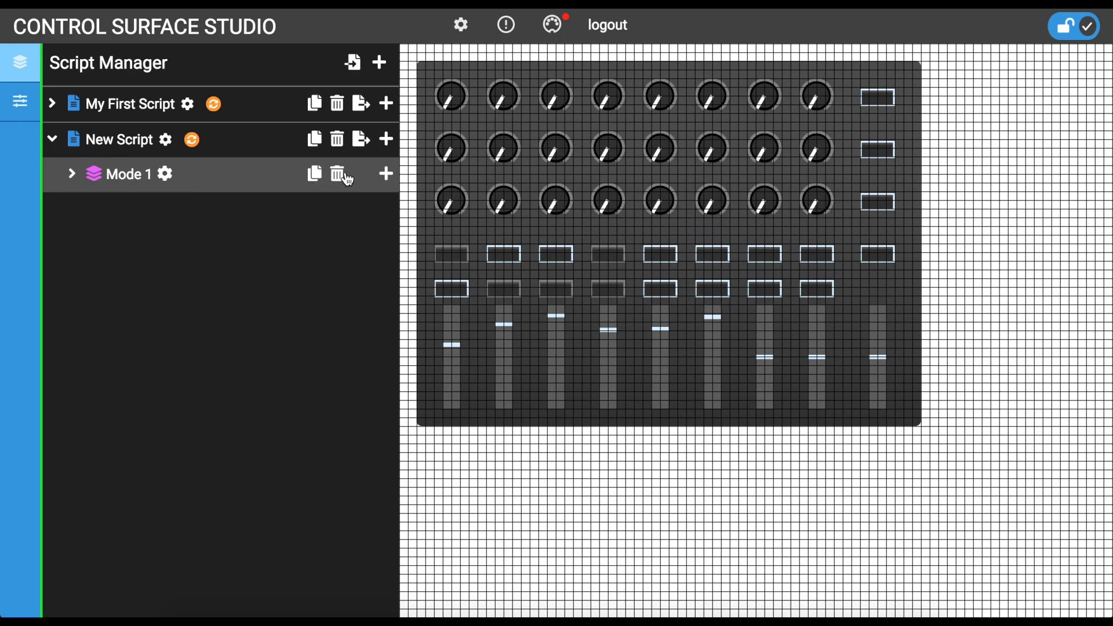
# Add a Tempo mapping, Tempo 1, under Mode 1
pyautogui.click(386, 175)
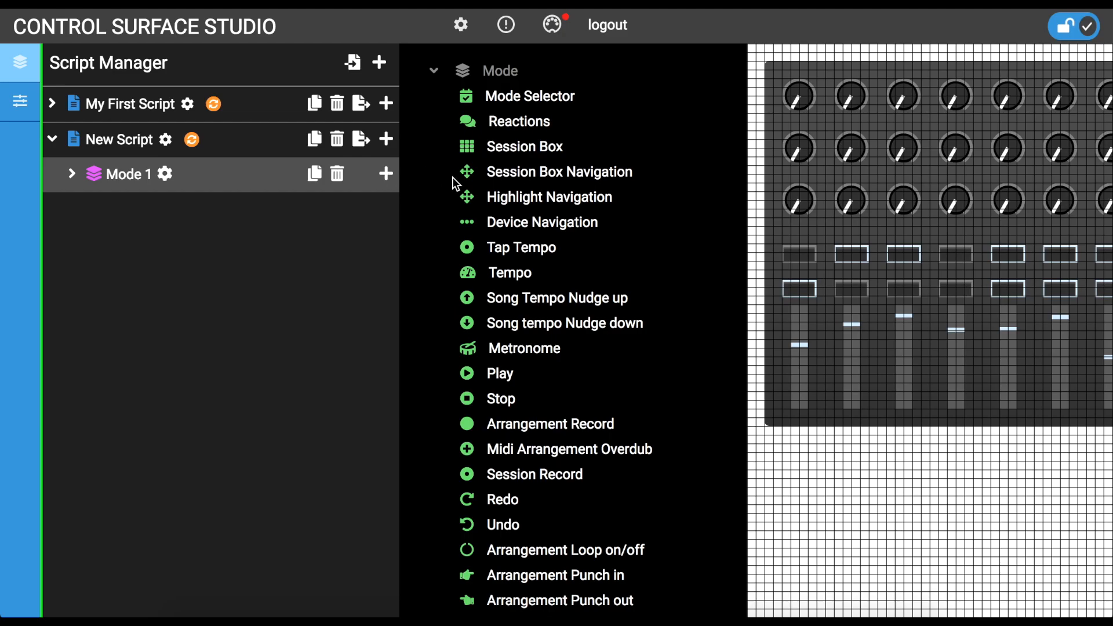
pyautogui.moveTo(510, 264)
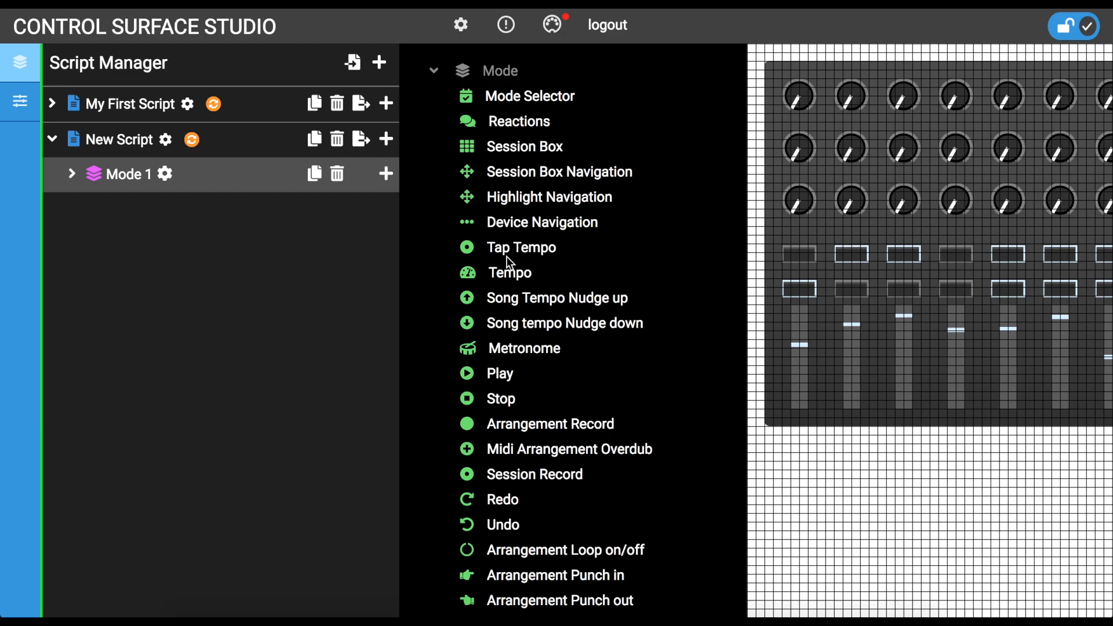
pyautogui.click(508, 272)
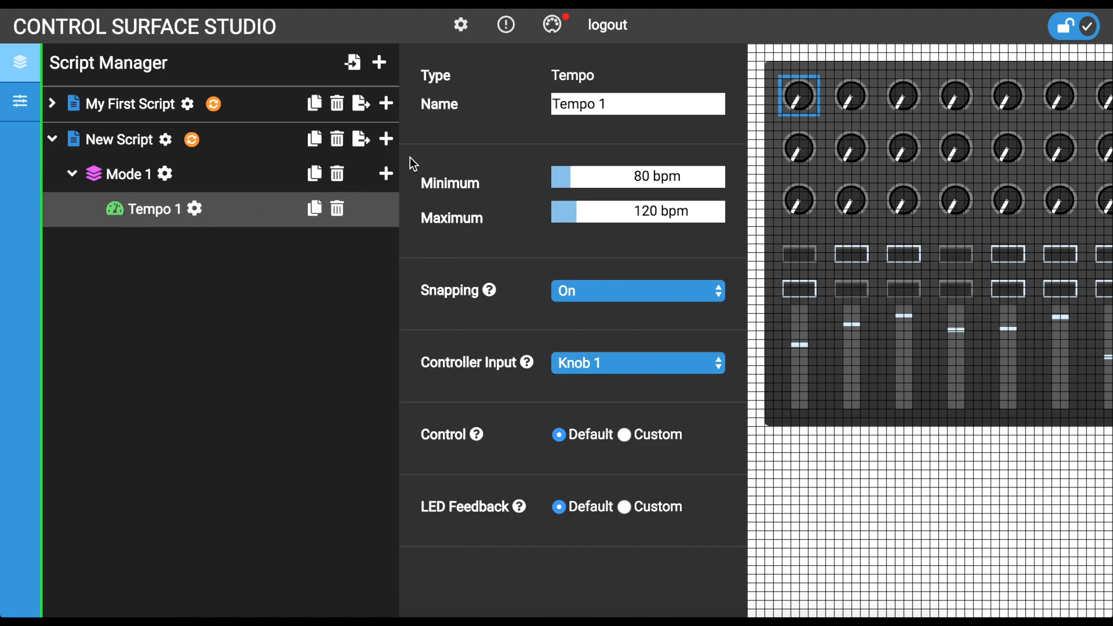
pyautogui.moveTo(490, 198)
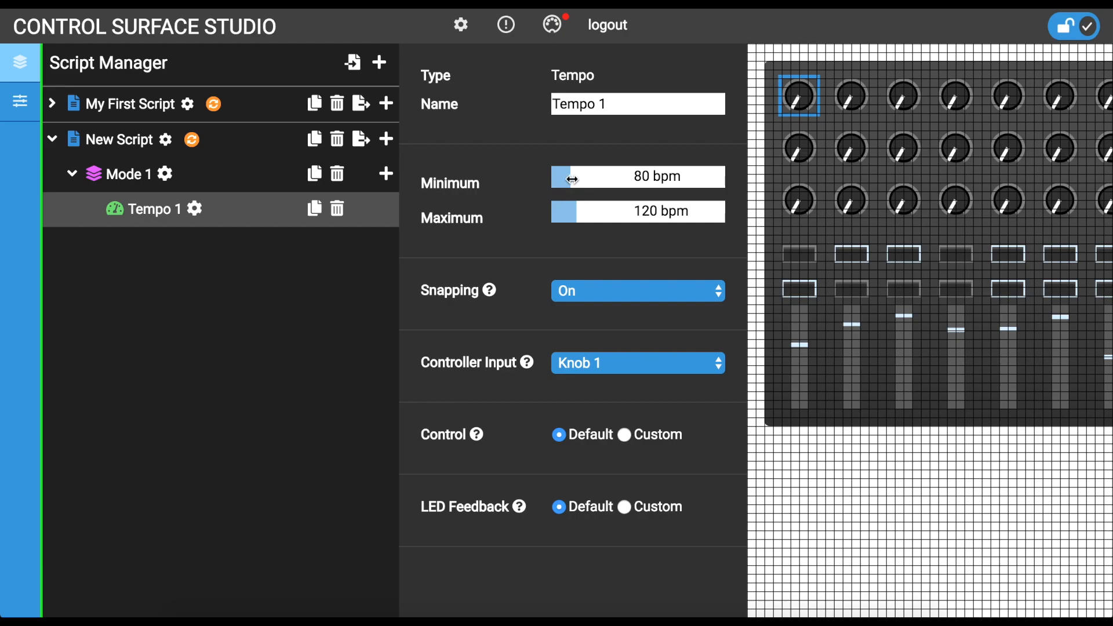
# Range the tempo from 100 to 120 bpm and drive it with Knob 1
pyautogui.moveTo(575, 176); pyautogui.dragTo(565, 176)
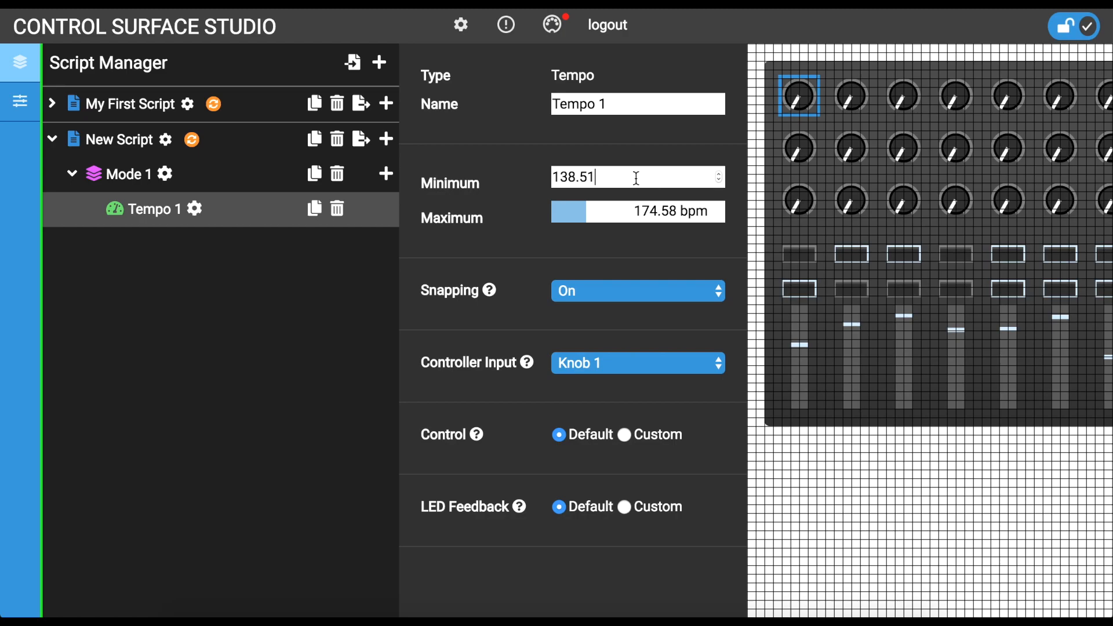
pyautogui.tripleClick(582, 178)
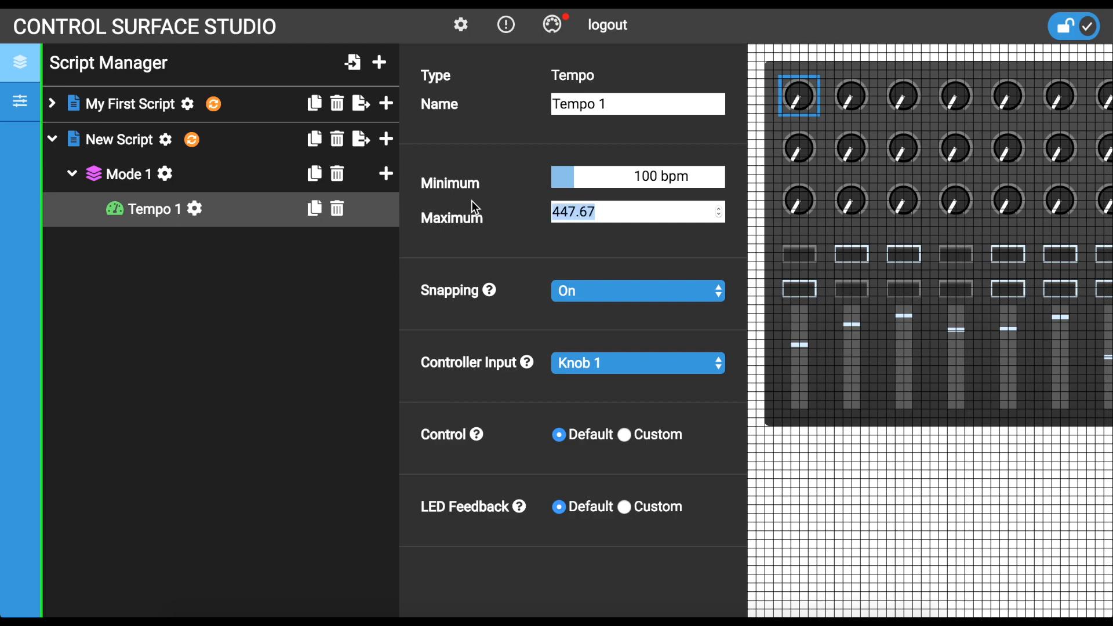
pyautogui.write('120 bpm')
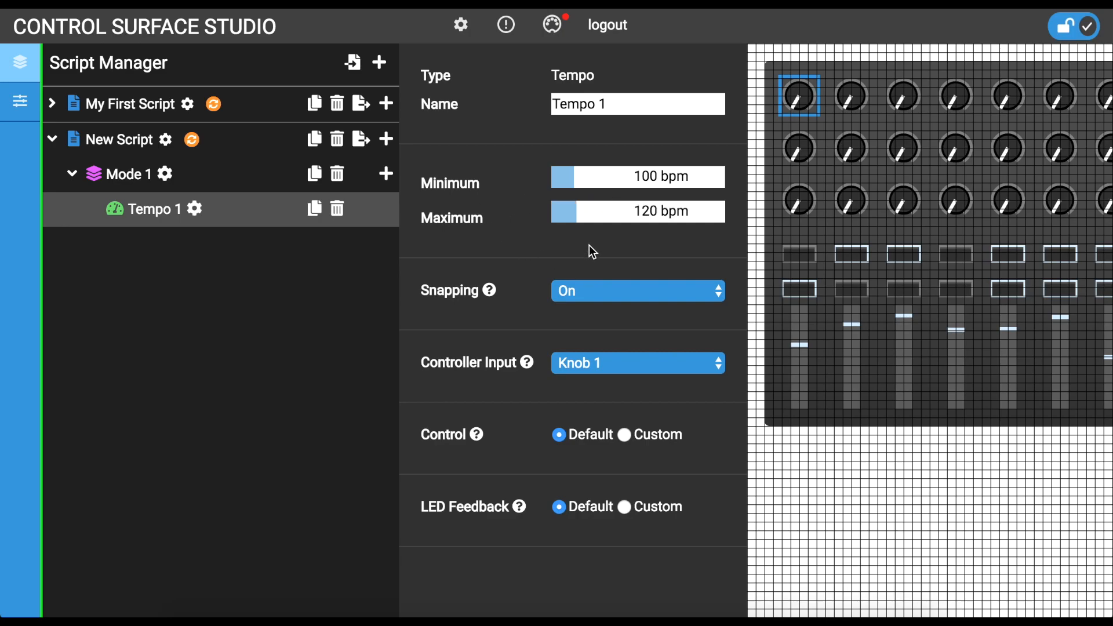
pyautogui.moveTo(506, 372)
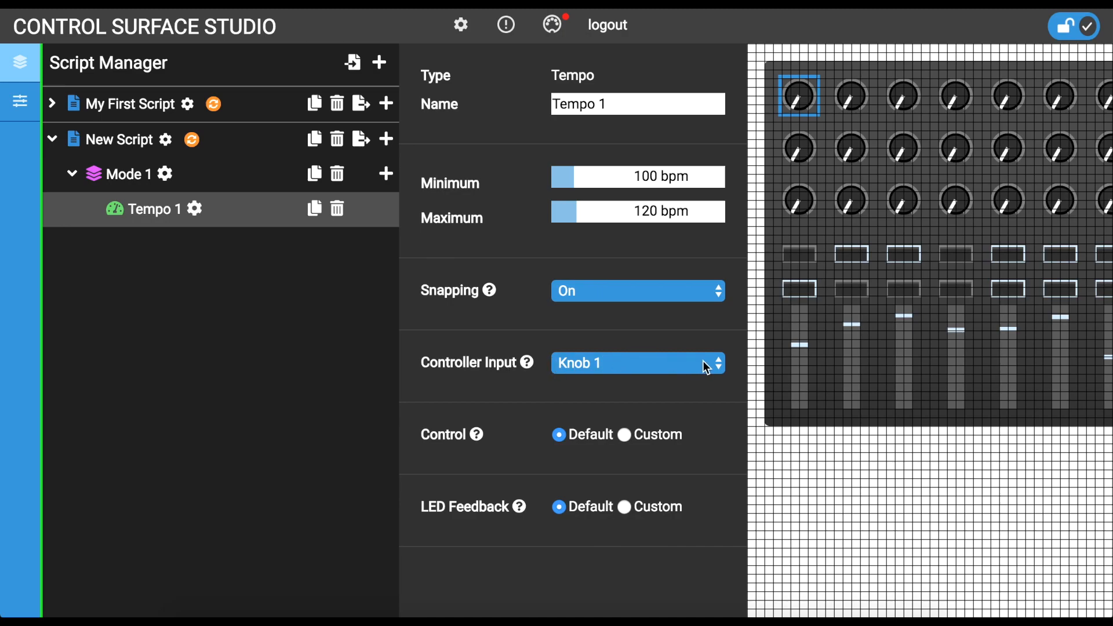
pyautogui.click(850, 96)
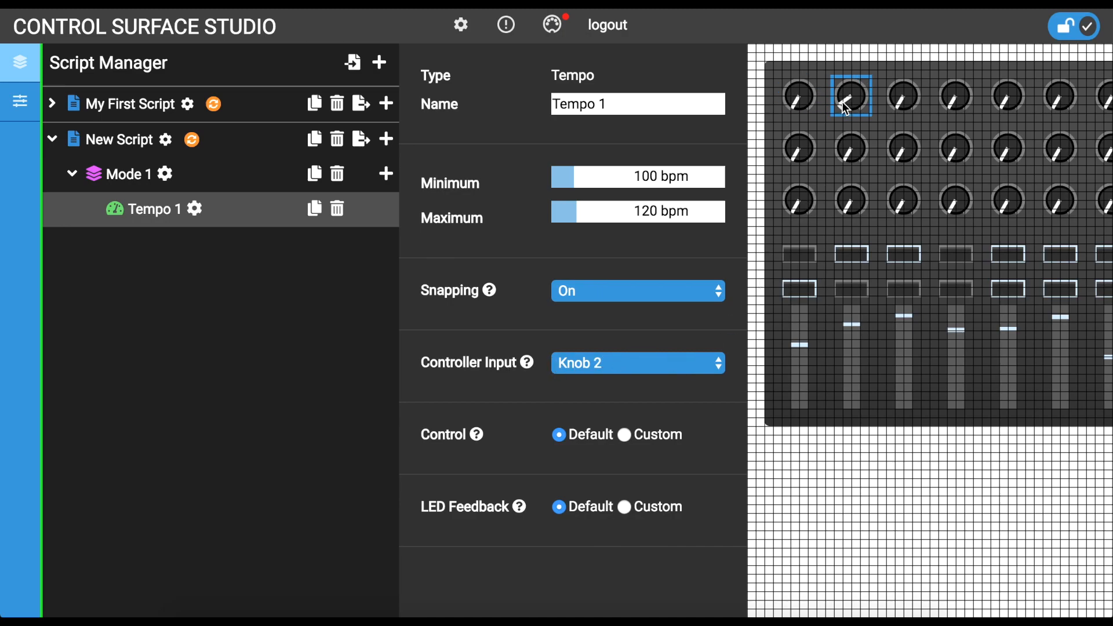
pyautogui.click(799, 96)
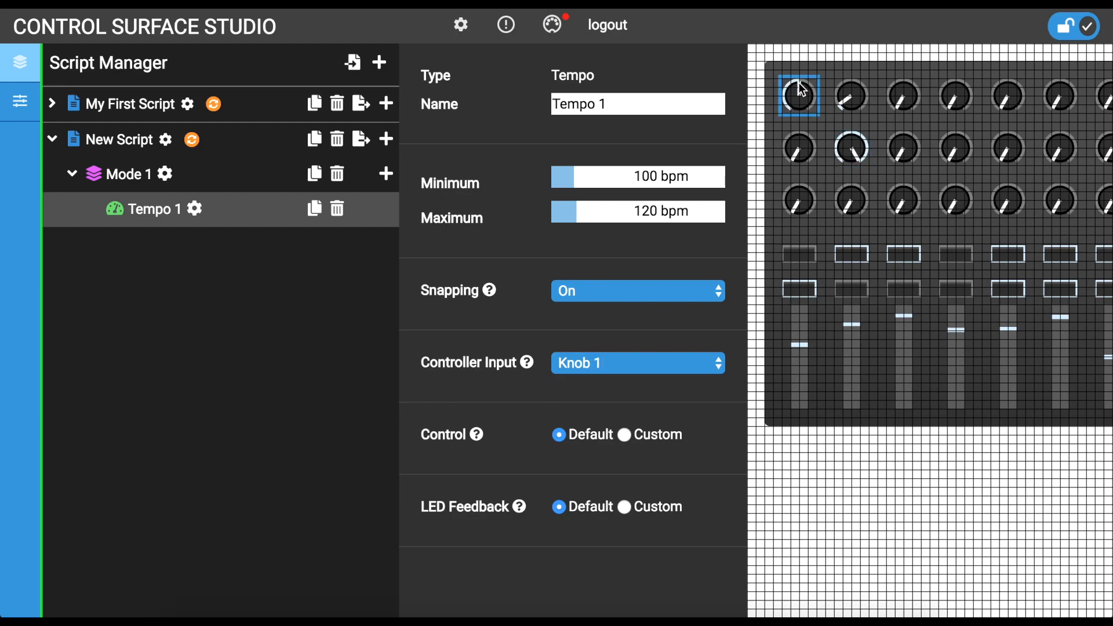
pyautogui.moveTo(642, 338)
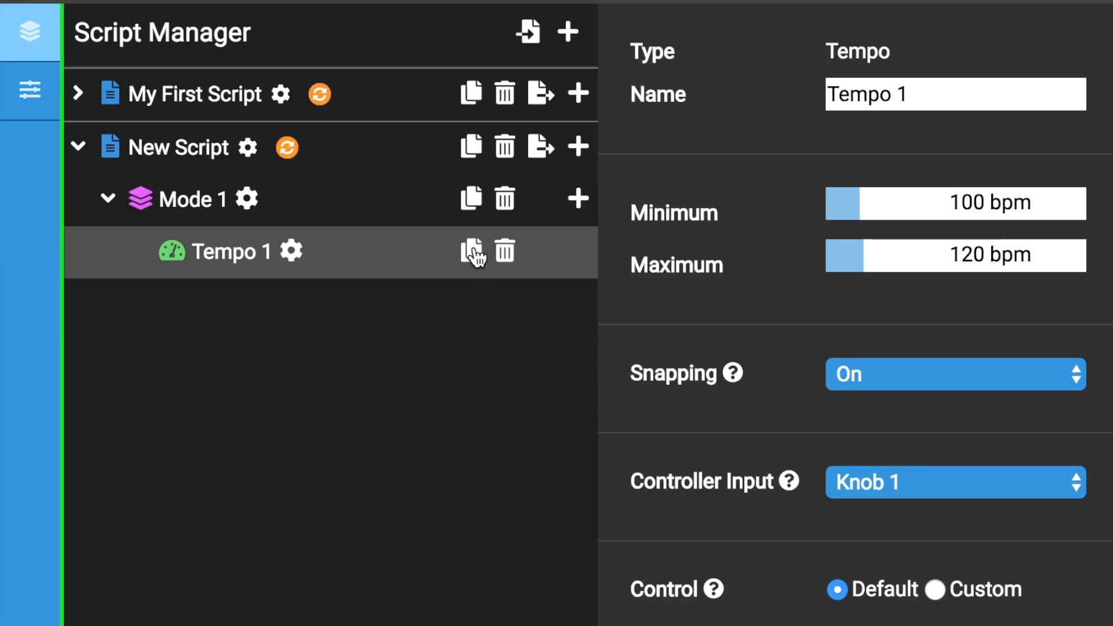
pyautogui.click(469, 252)
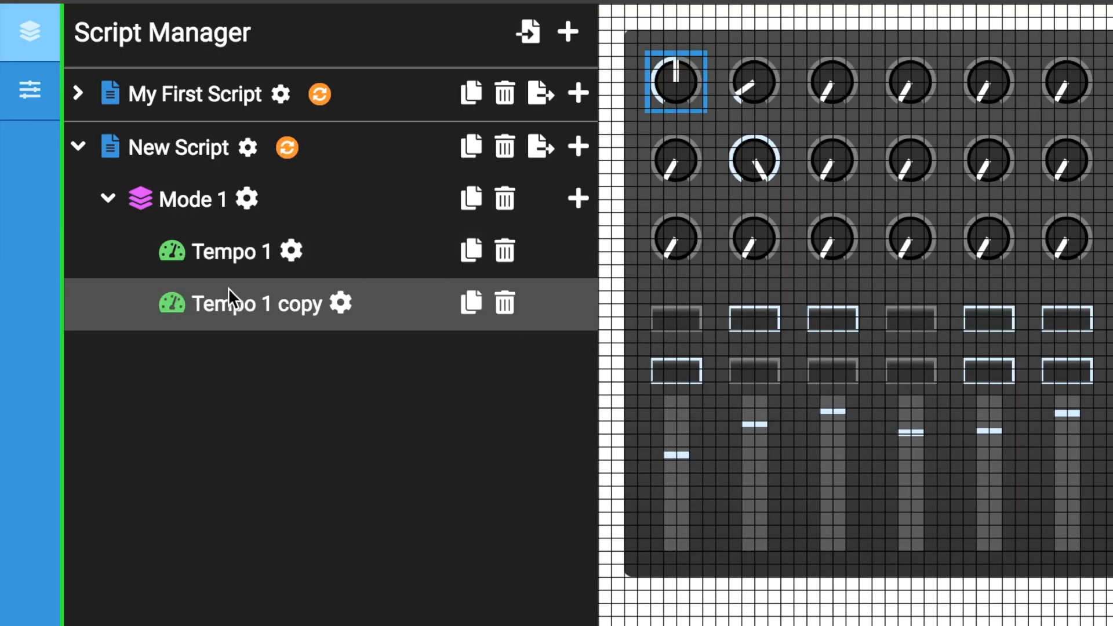
pyautogui.moveTo(227, 302); pyautogui.dragTo(227, 243)
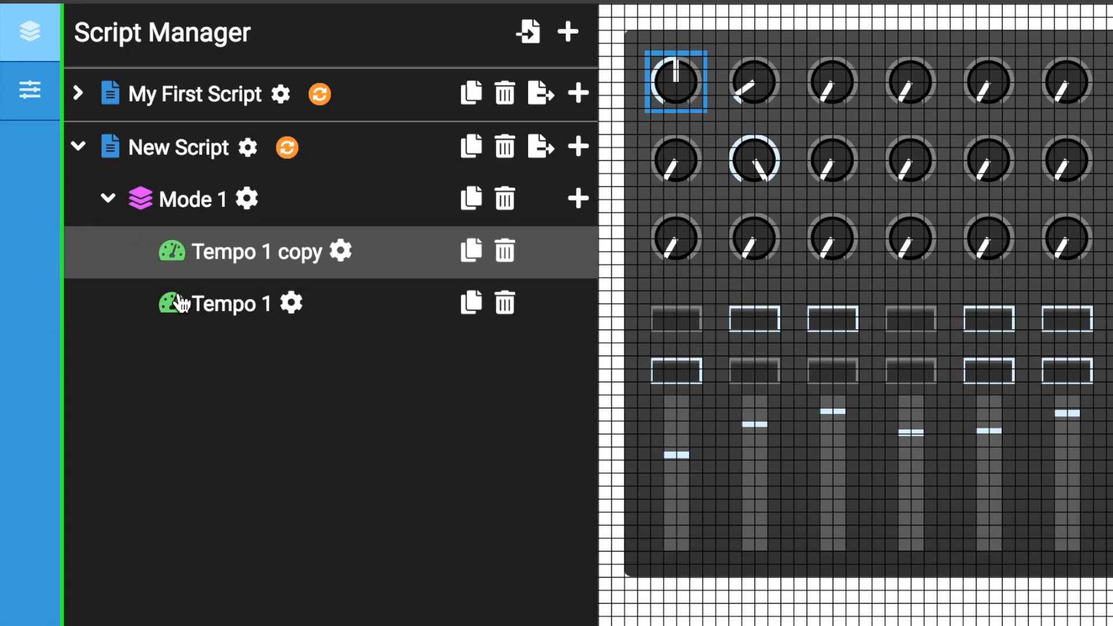
pyautogui.moveTo(489, 255)
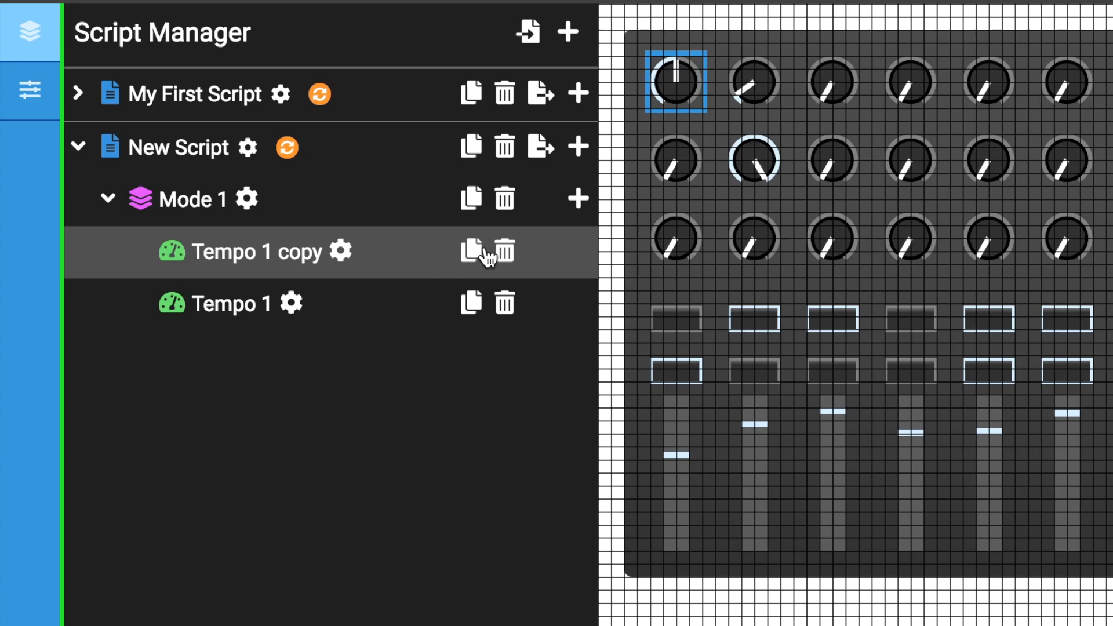
pyautogui.moveTo(508, 255)
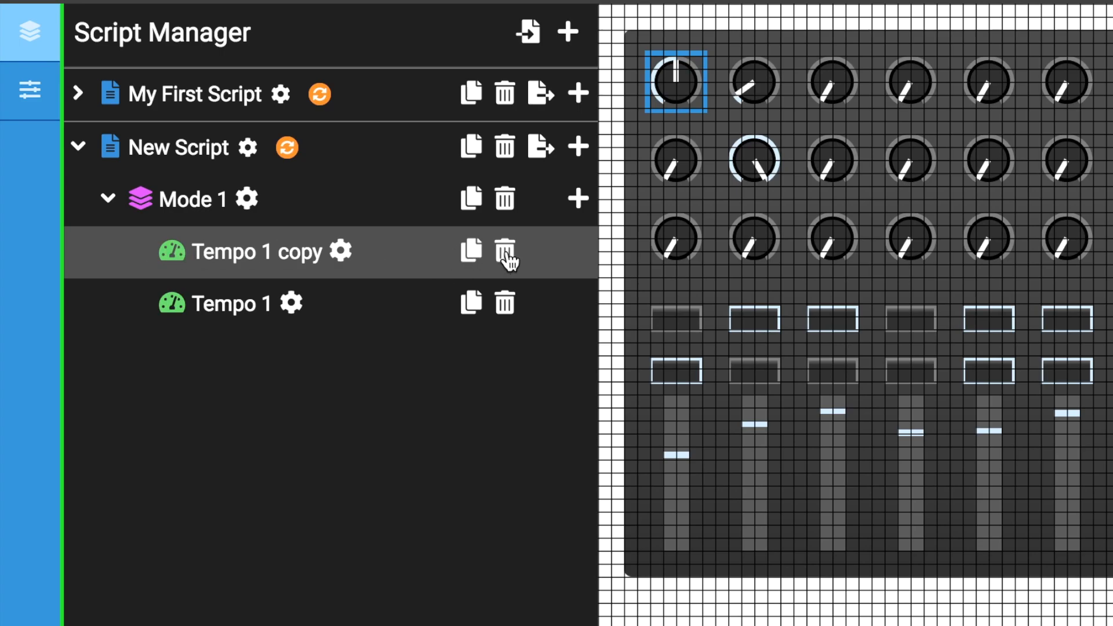
pyautogui.click(504, 252)
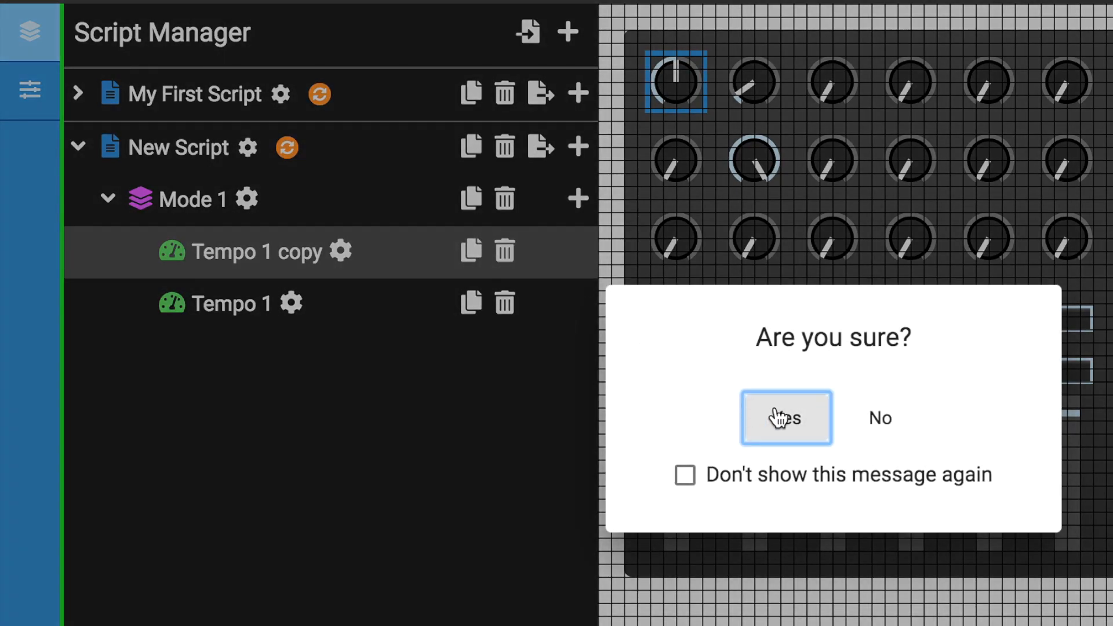
pyautogui.click(786, 417)
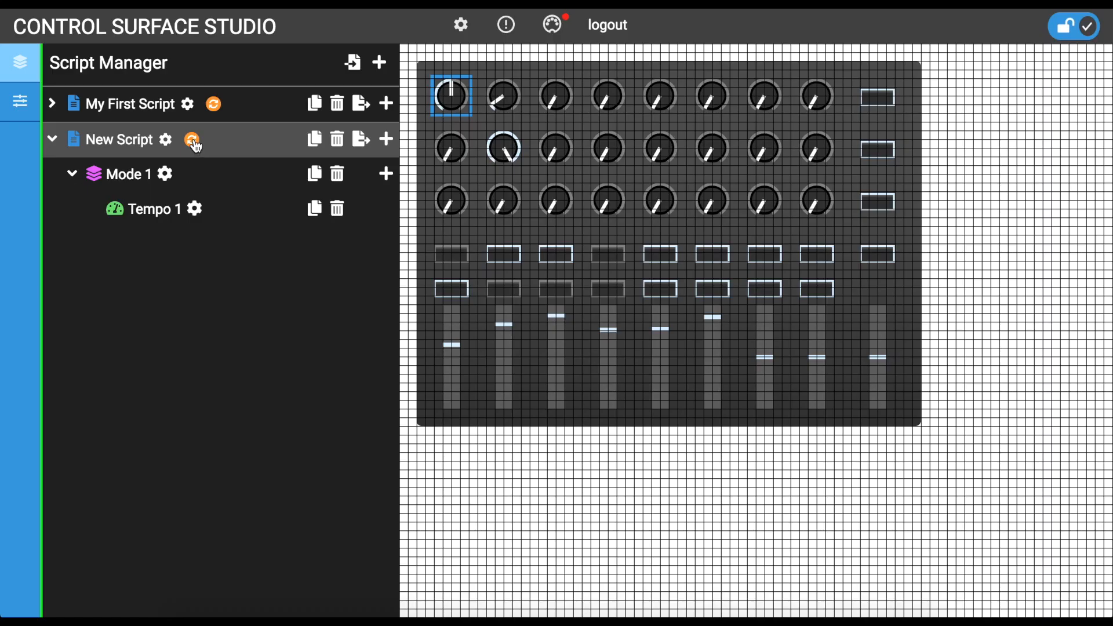
# Install New Script into Ableton Live and show the Live and MIDI Remote Script paths in settings
pyautogui.click(192, 139)
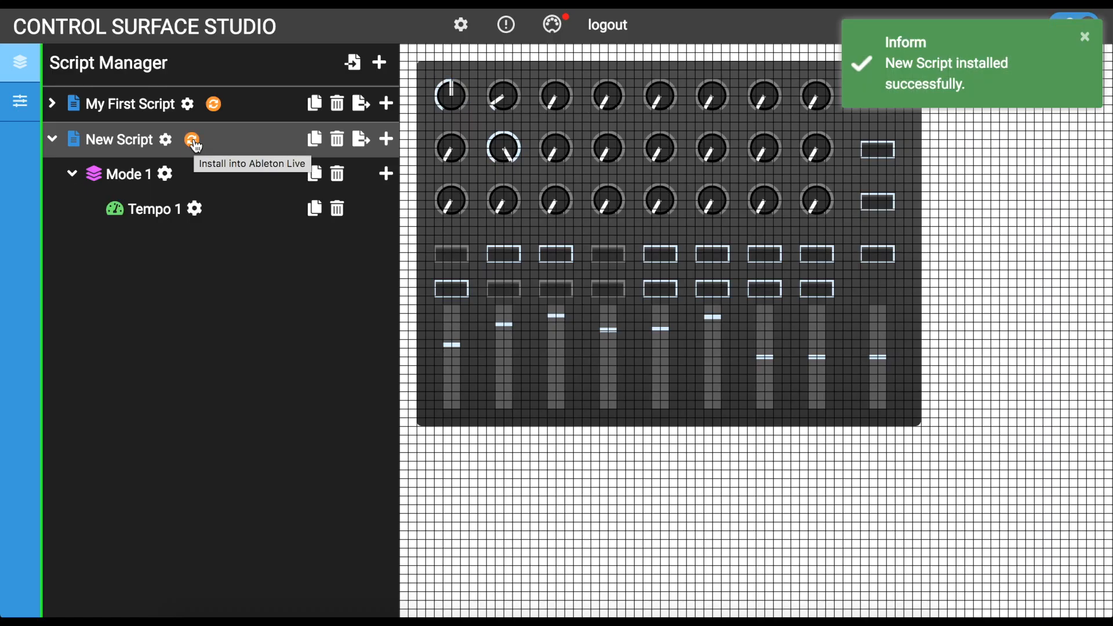
pyautogui.click(1083, 37)
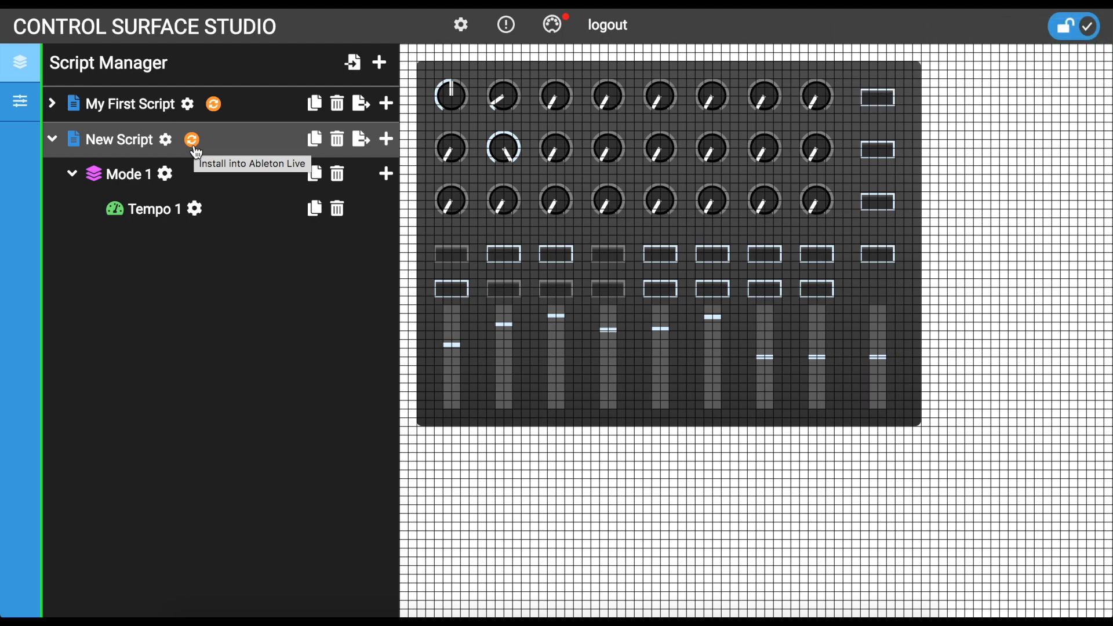
pyautogui.moveTo(243, 199)
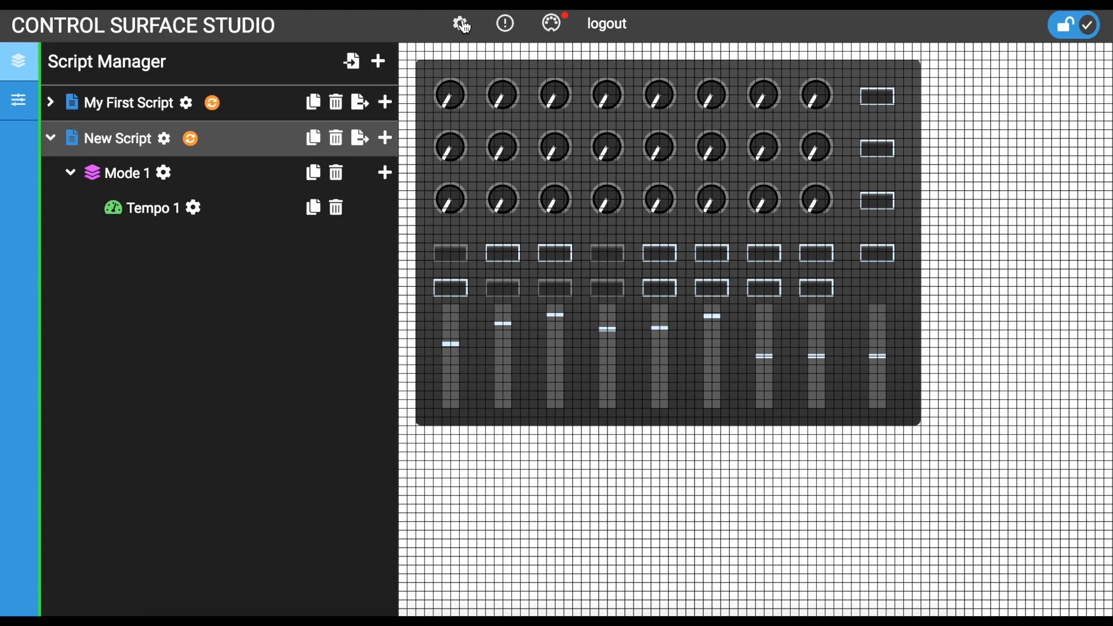
pyautogui.click(459, 23)
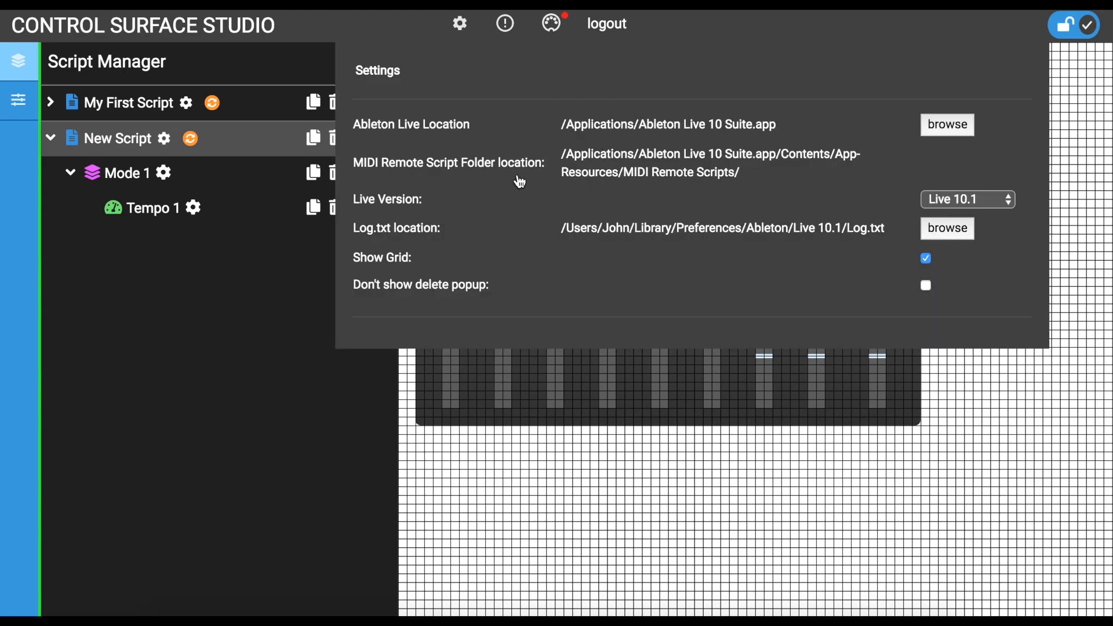
pyautogui.moveTo(644, 257)
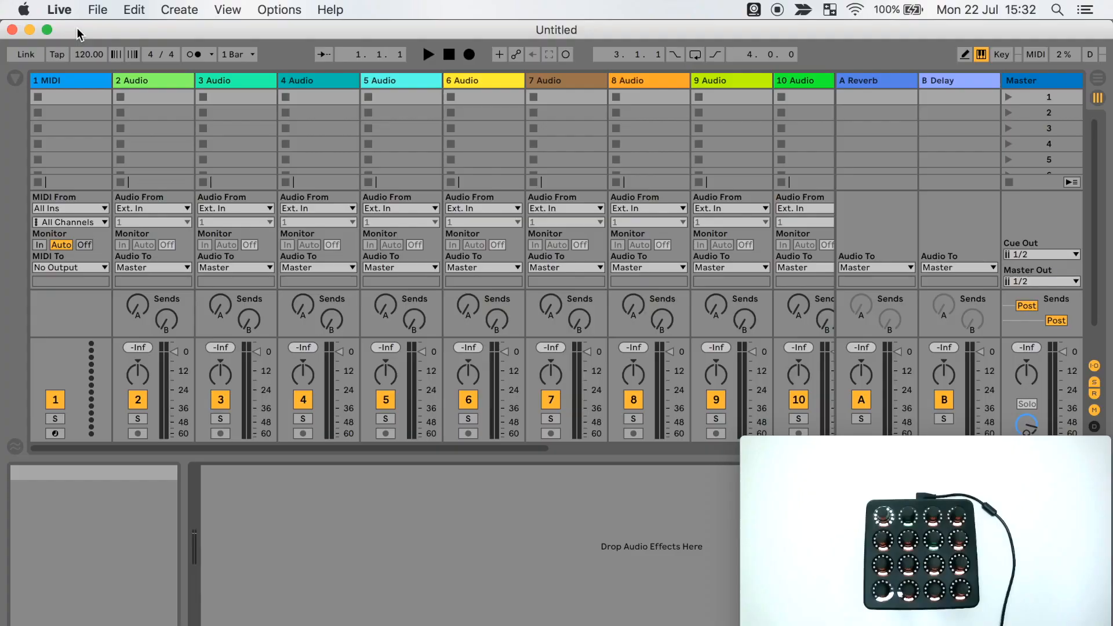
# In Live's Preferences MIDI tab, set css new script's input and output to Midi Fighter Twister
pyautogui.click(60, 9)
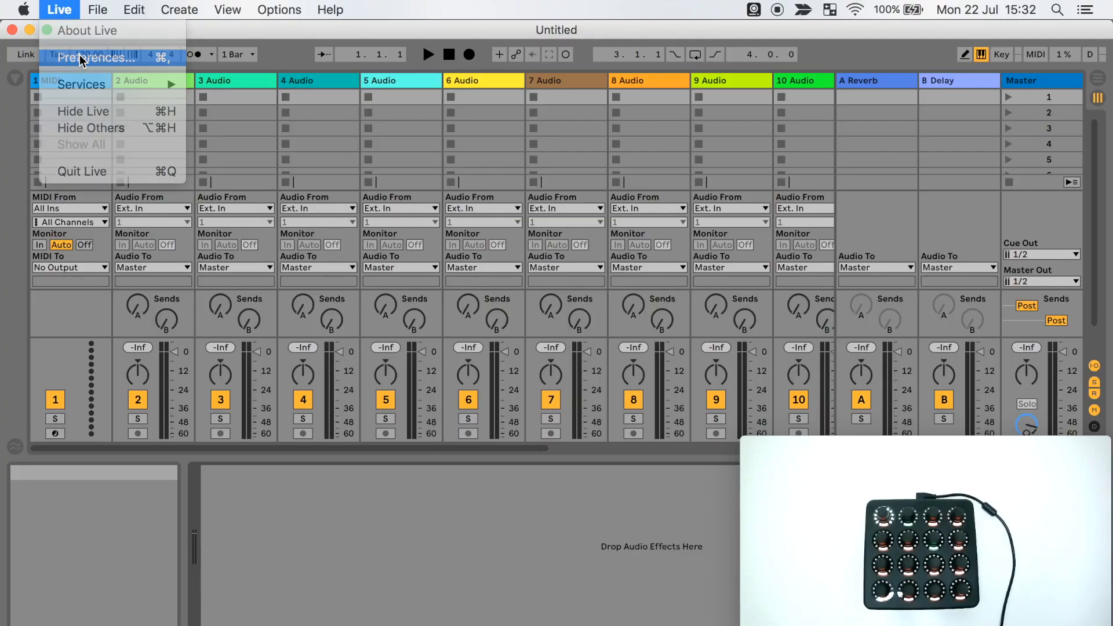
pyautogui.click(90, 57)
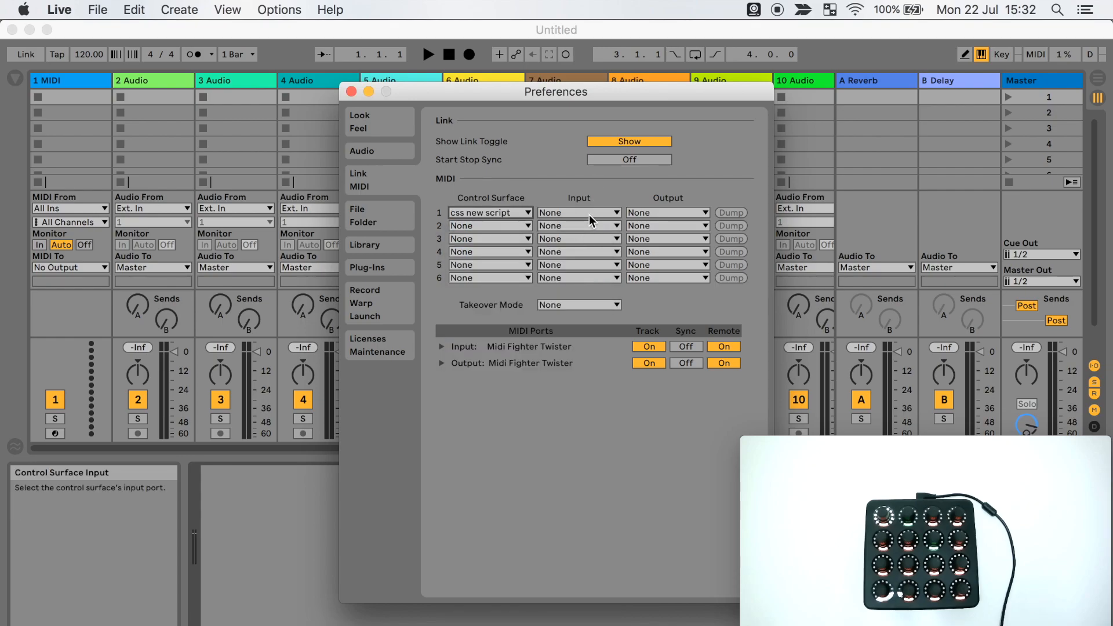
pyautogui.click(666, 225)
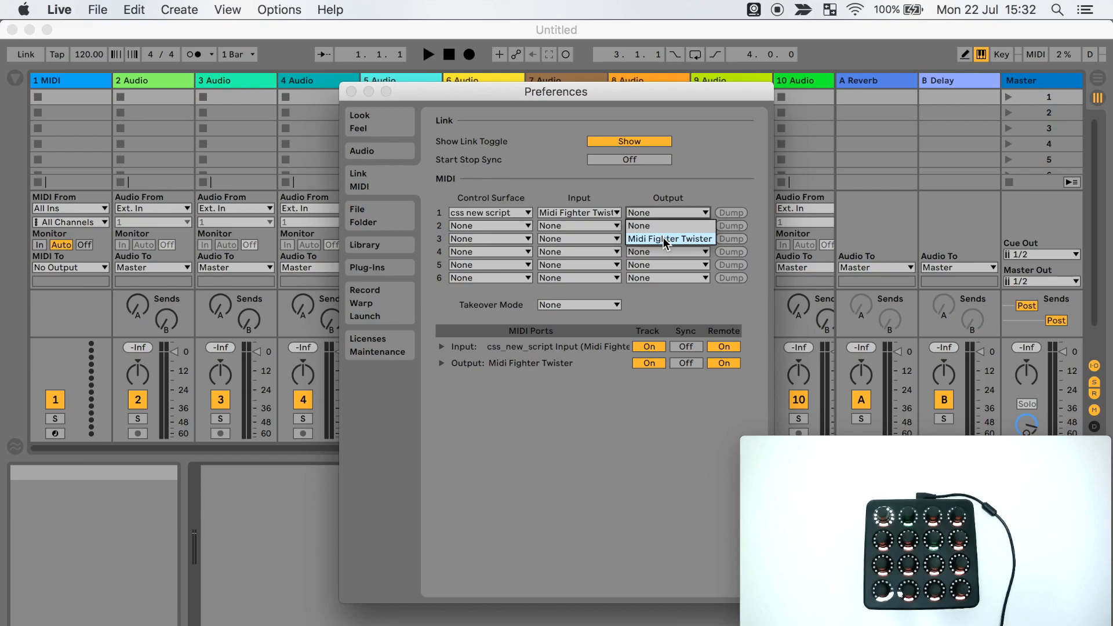
pyautogui.click(350, 91)
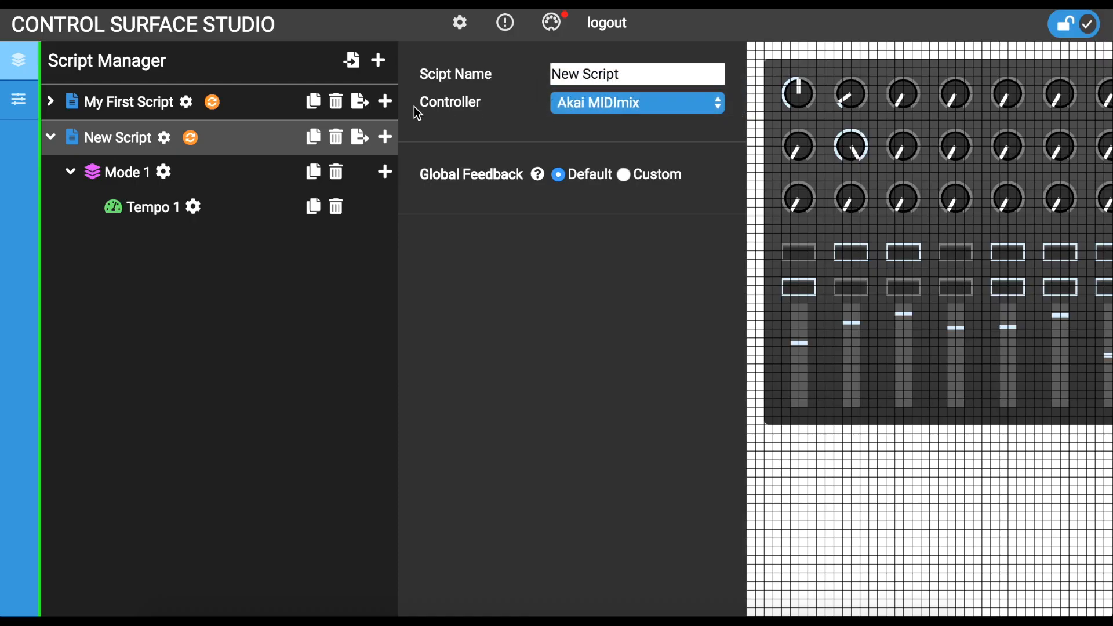
pyautogui.moveTo(50, 110)
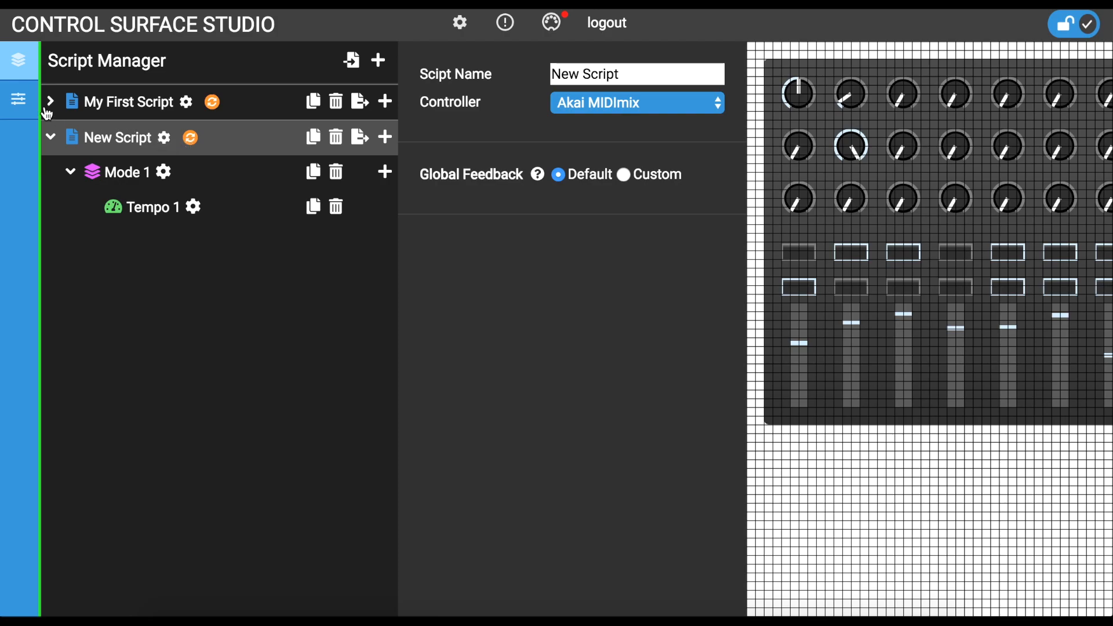
# In the Controller Manager add New Controller, trying square size 20 then keeping 15
pyautogui.click(17, 100)
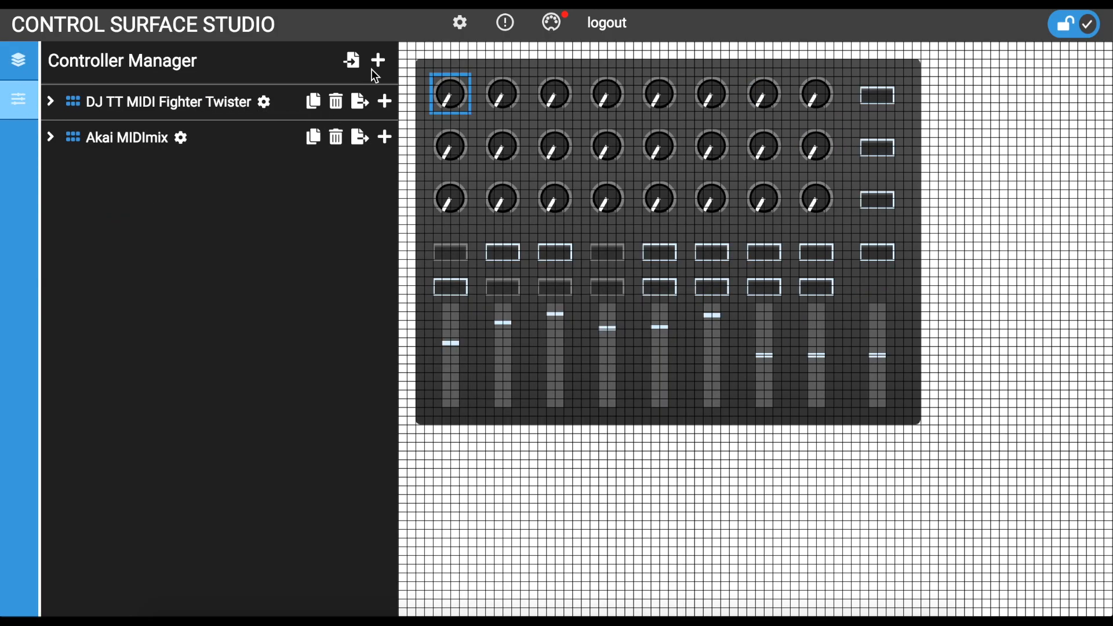
pyautogui.click(376, 61)
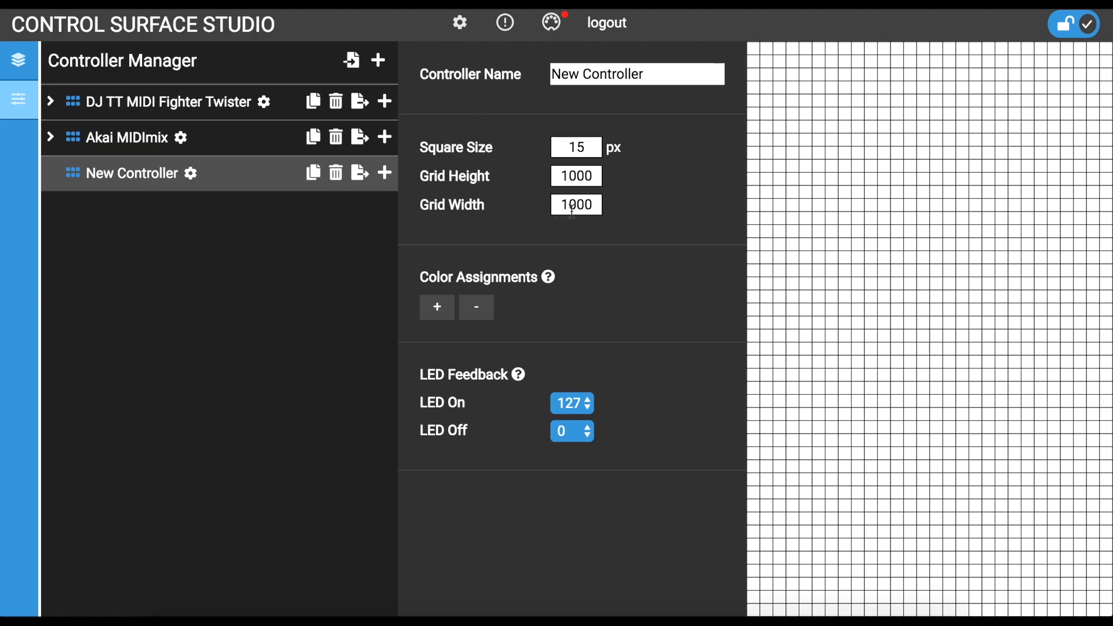
pyautogui.moveTo(792, 160)
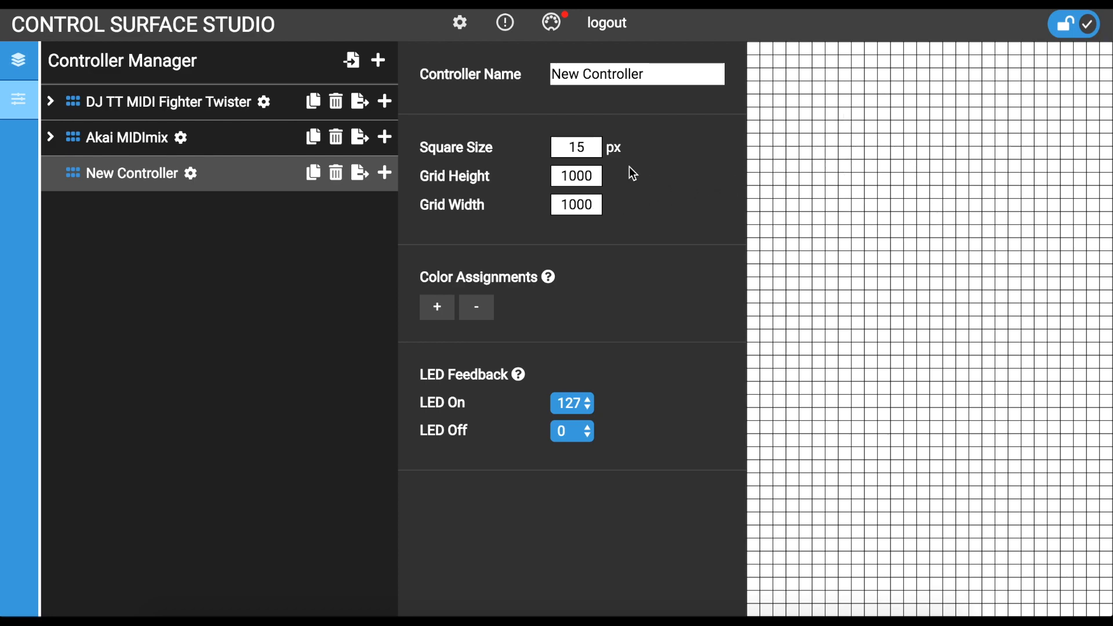
pyautogui.write('20')
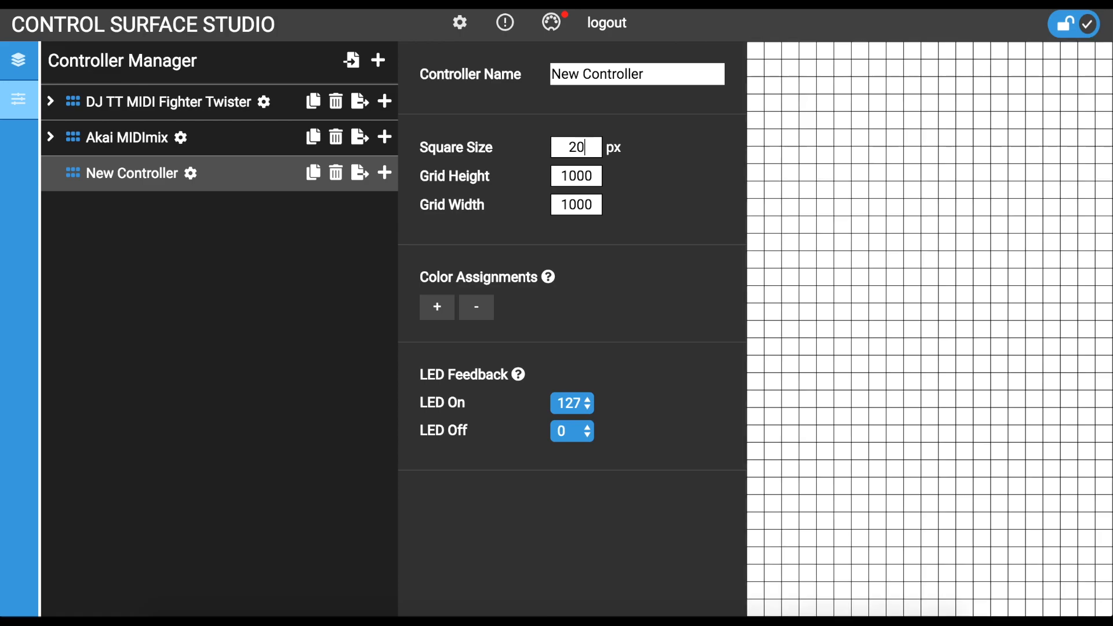
pyautogui.write('15')
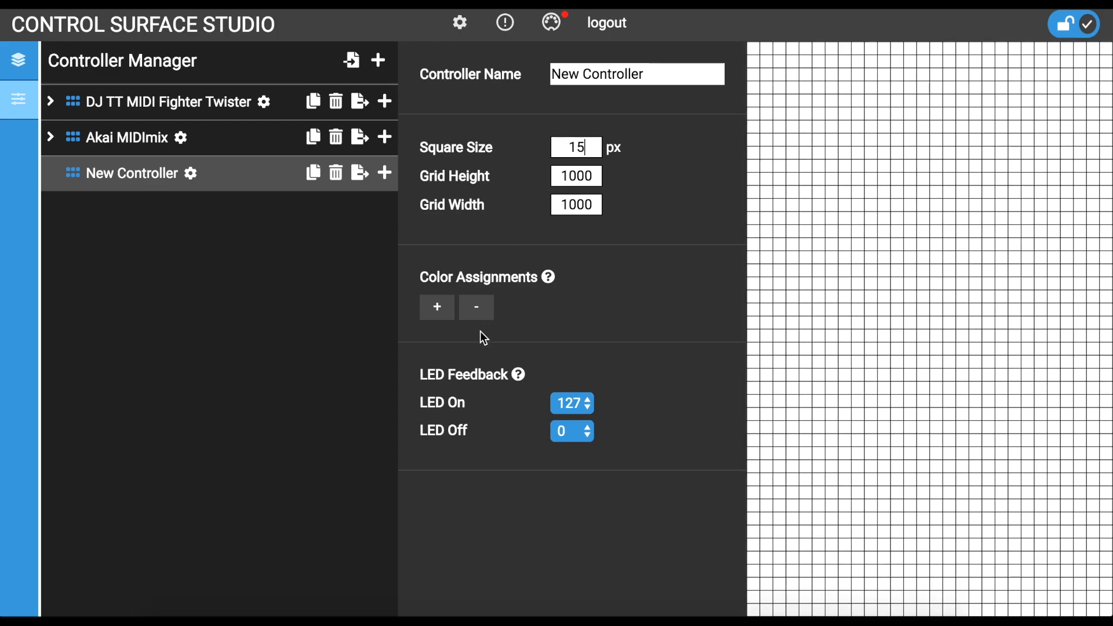
pyautogui.moveTo(365, 288)
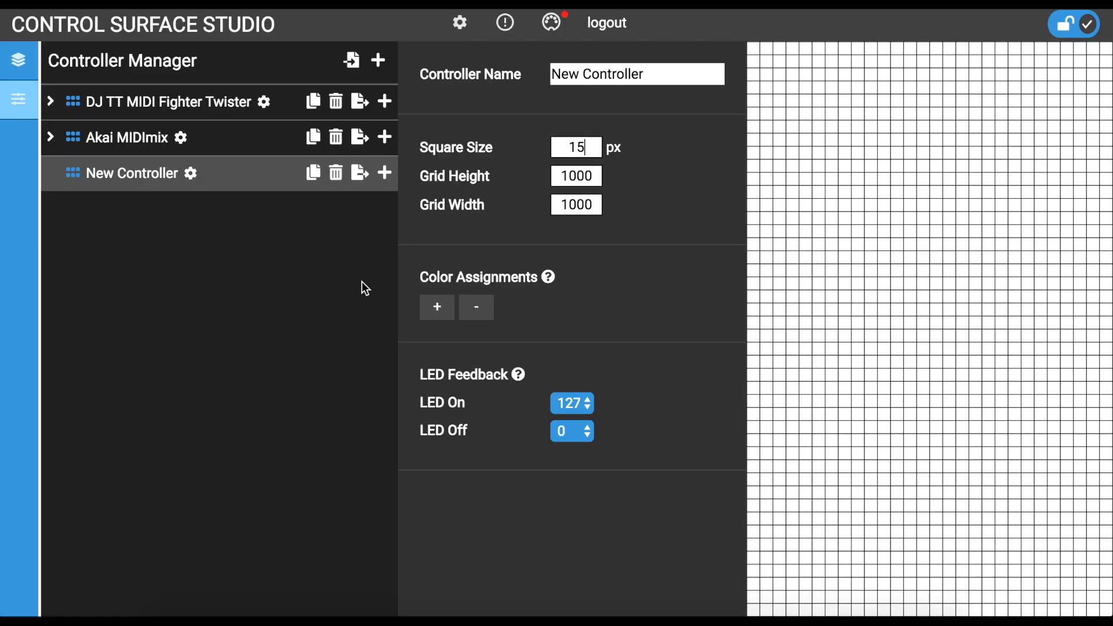
# Add Button 1 to New Controller and move it one square down and right
pyautogui.click(385, 173)
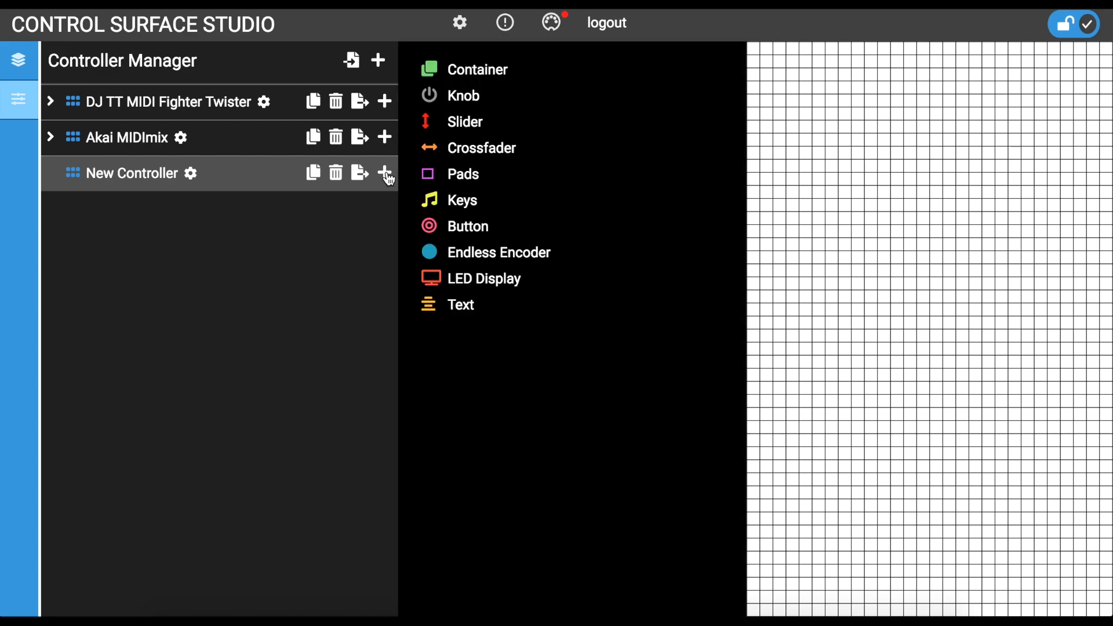
pyautogui.moveTo(398, 182)
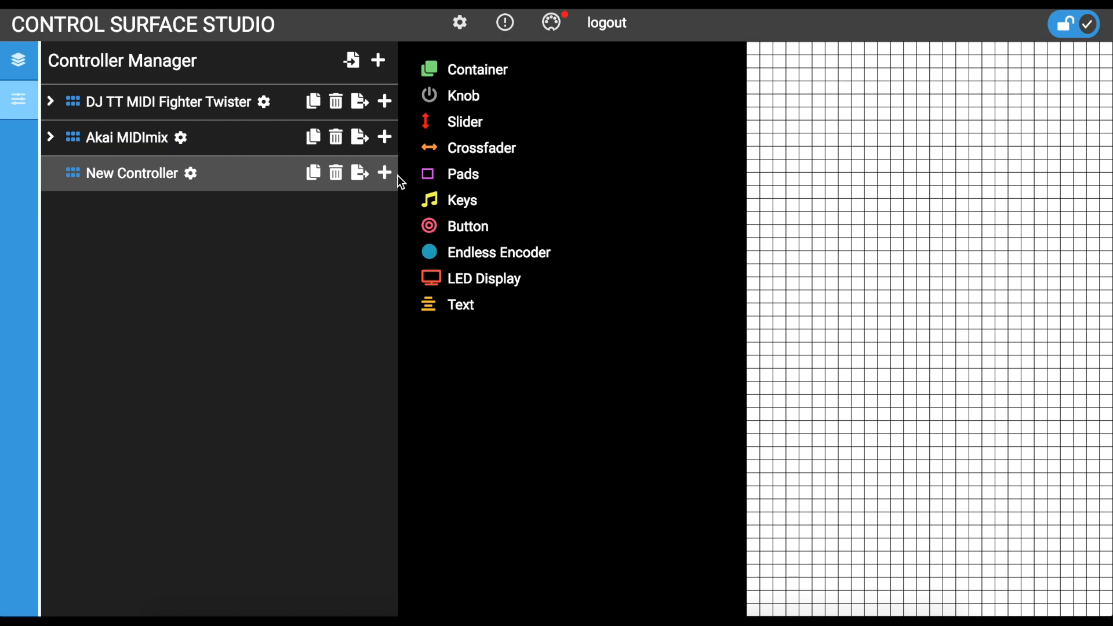
pyautogui.moveTo(422, 197)
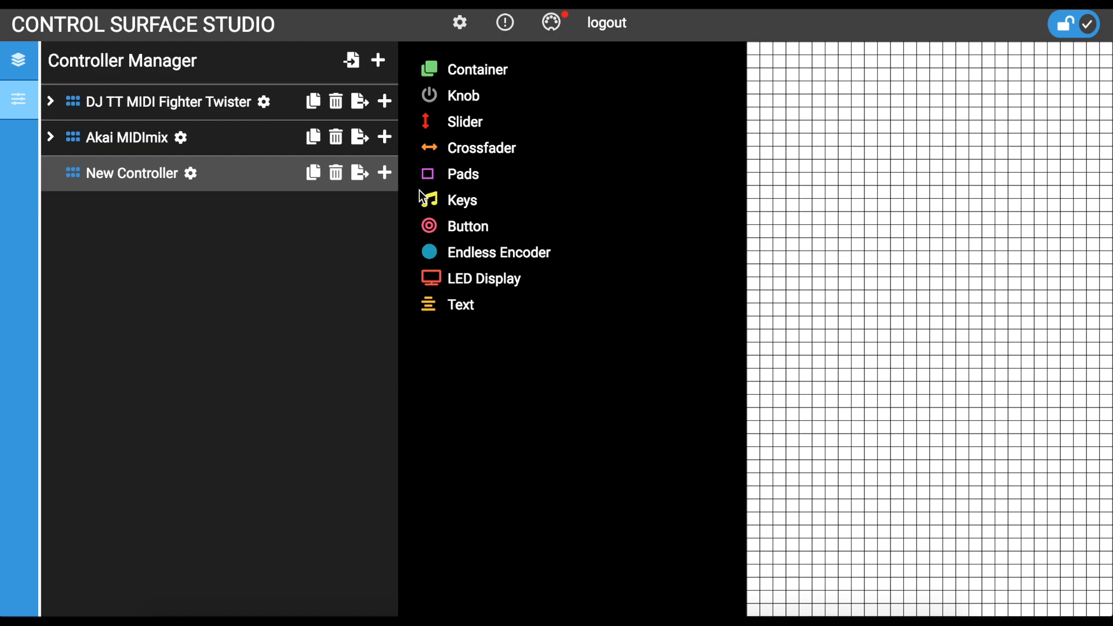
pyautogui.click(468, 226)
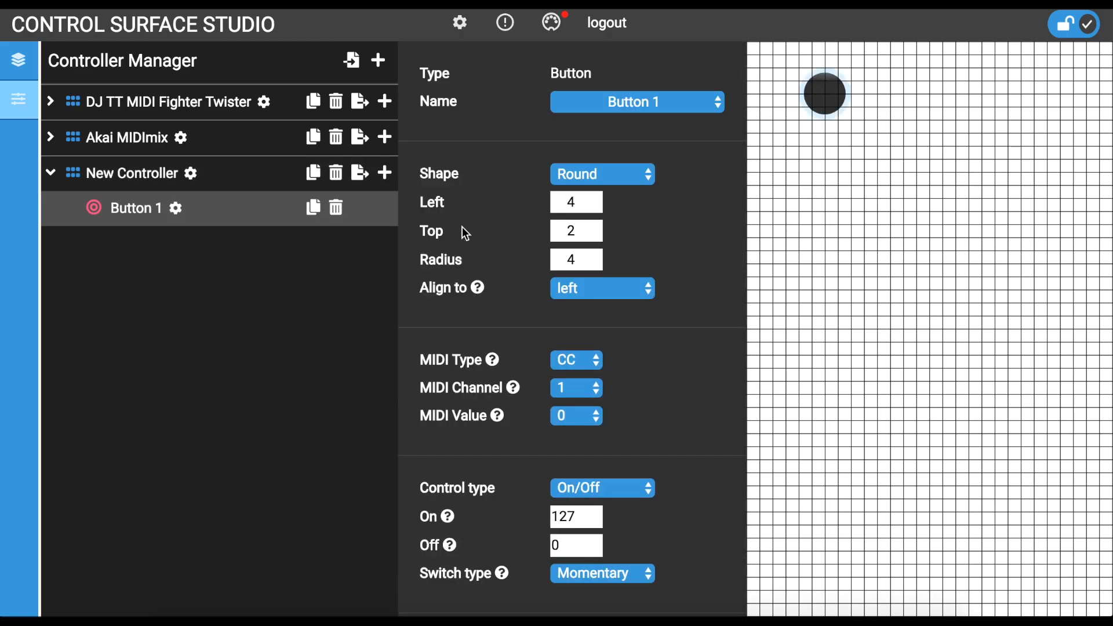
pyautogui.moveTo(251, 219)
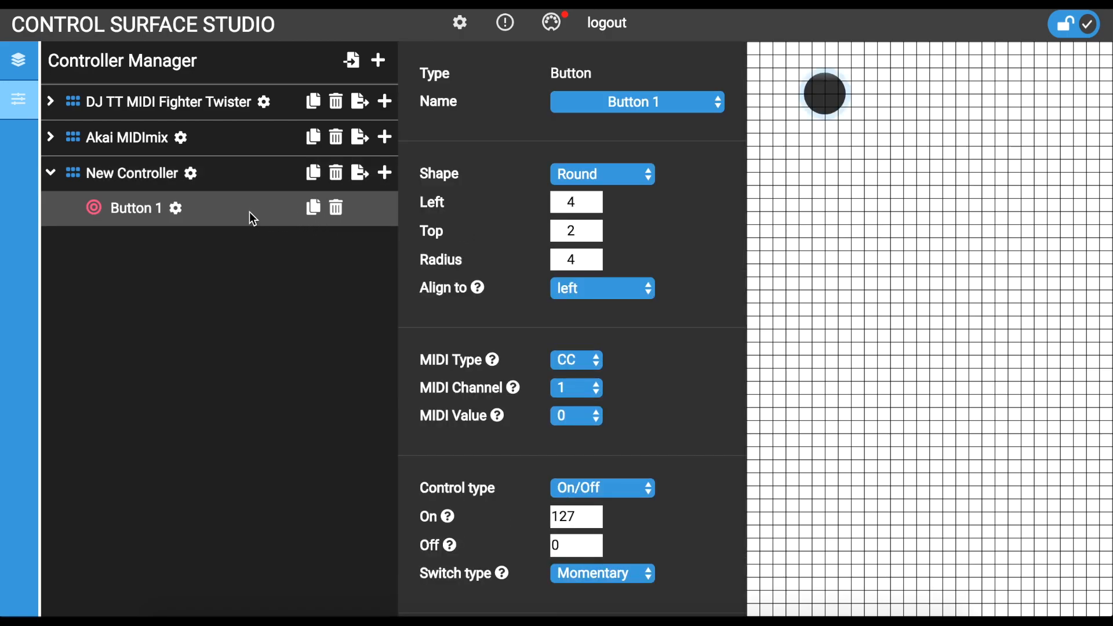
pyautogui.moveTo(362, 221)
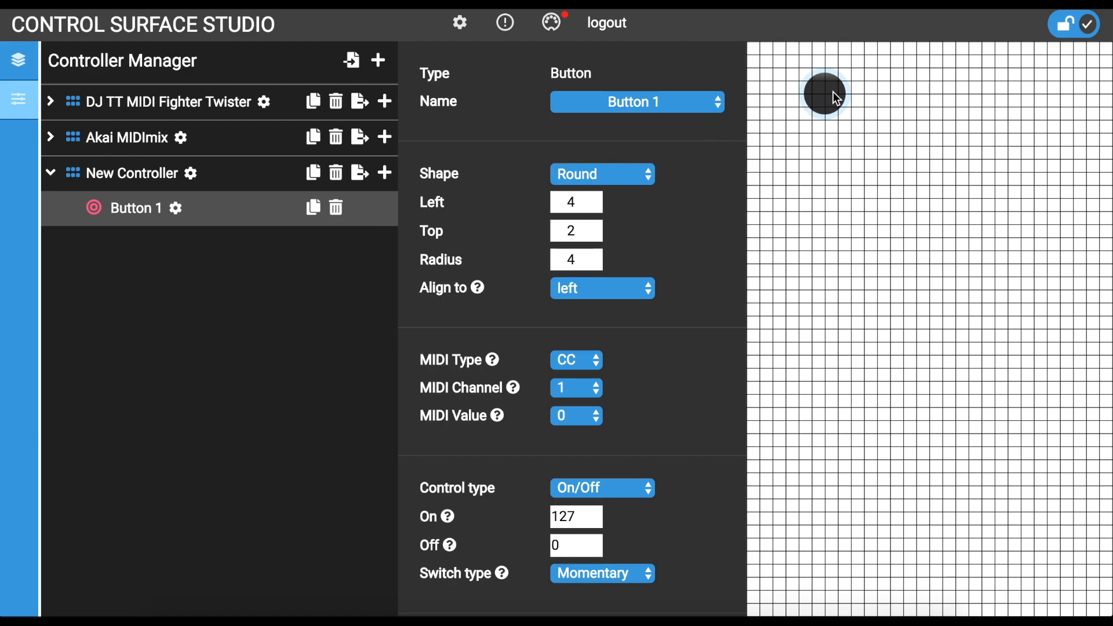
pyautogui.click(823, 94)
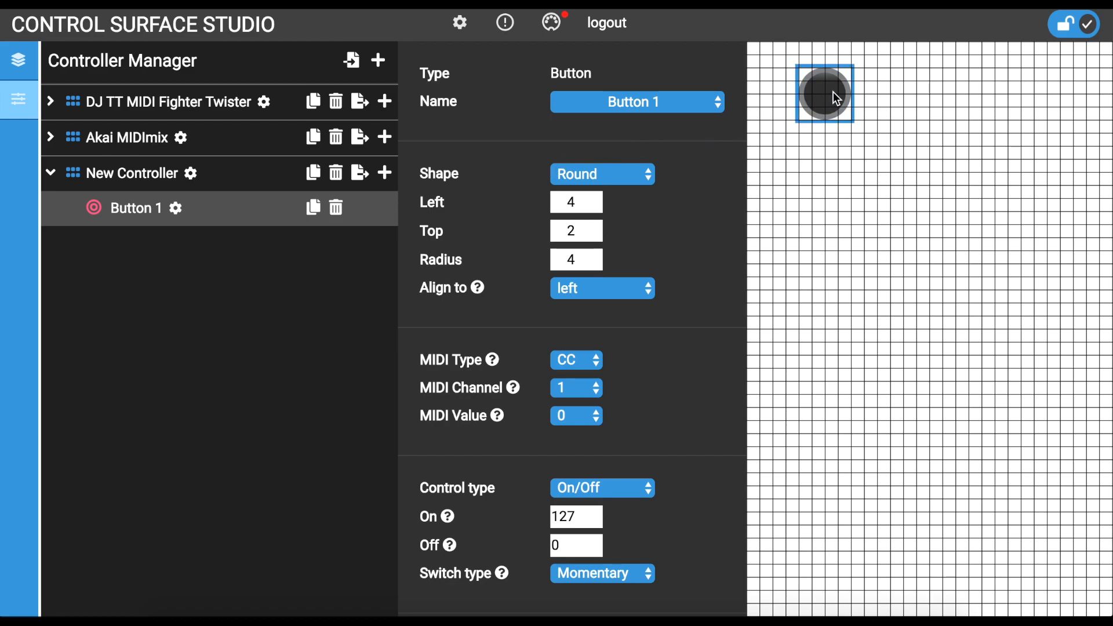
pyautogui.moveTo(823, 93); pyautogui.dragTo(837, 114)
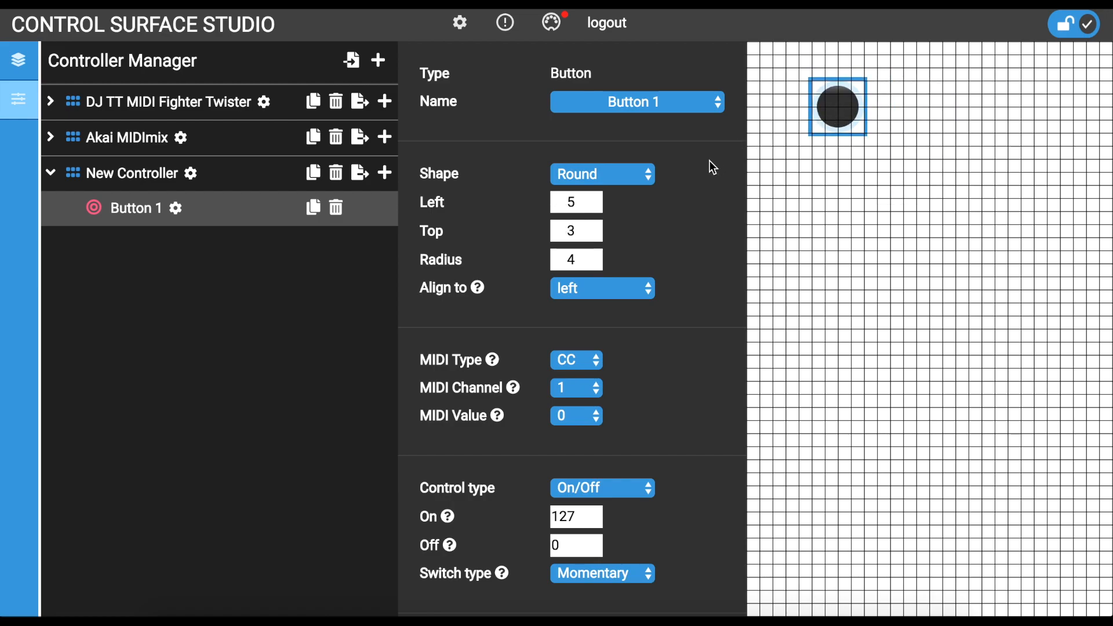
pyautogui.moveTo(608, 230)
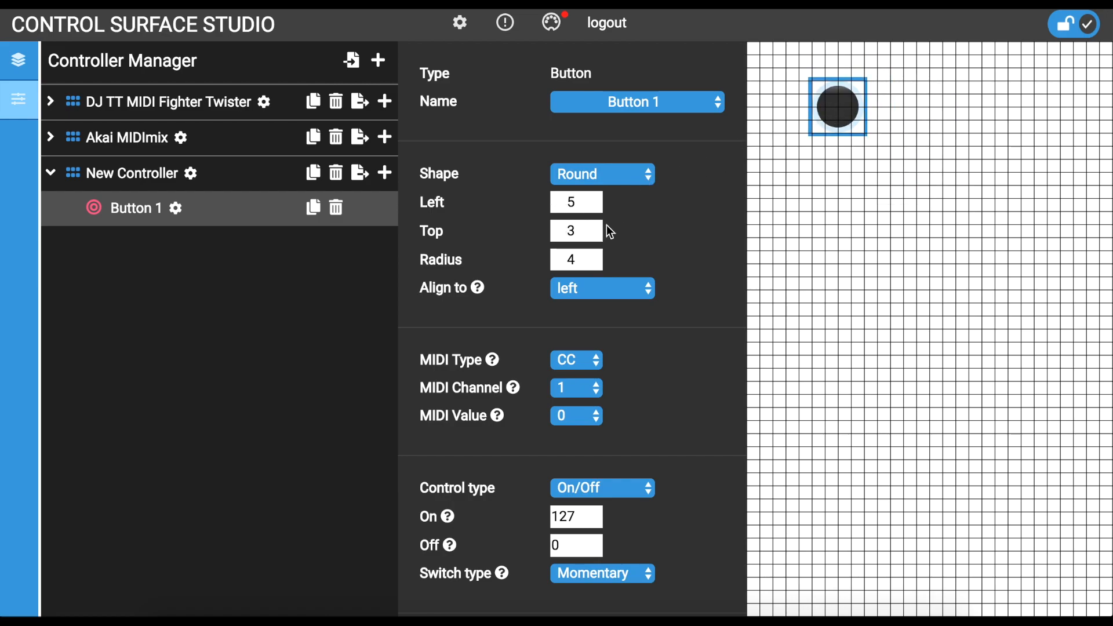
# Make Button 1 a square shape, 5 wide by 5 high, instead of round
pyautogui.click(601, 174)
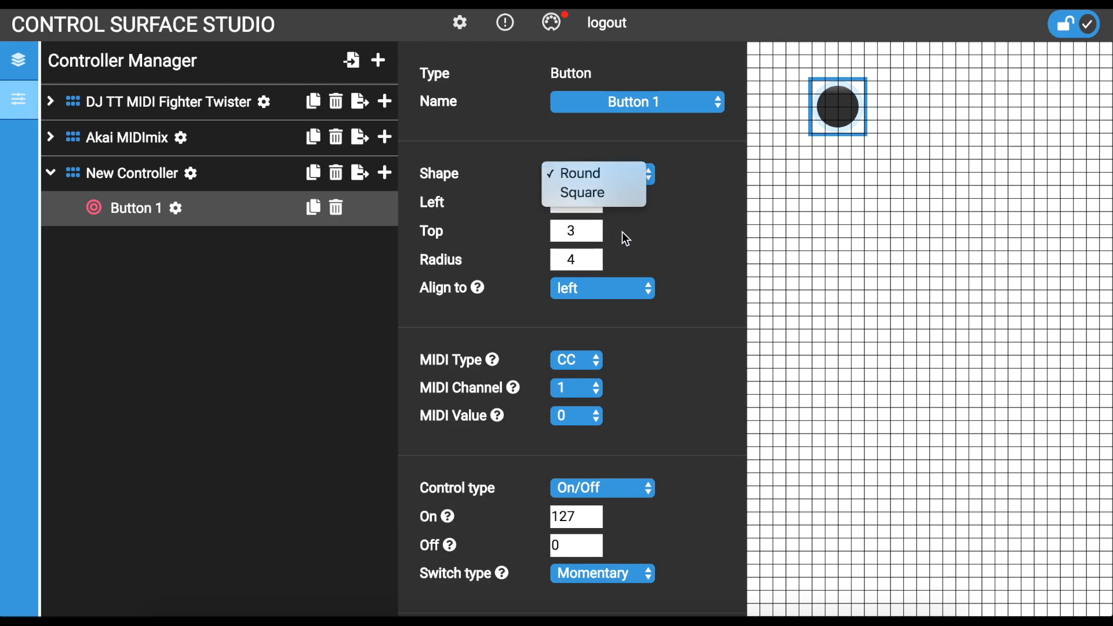
pyautogui.click(582, 174)
pyautogui.write('6')
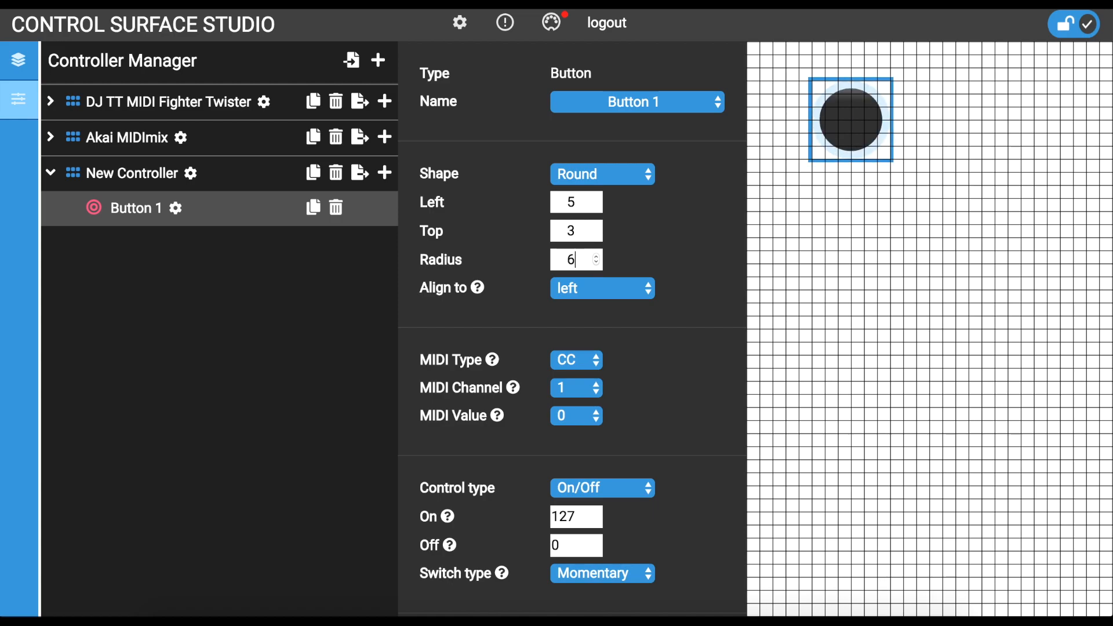
pyautogui.click(600, 174)
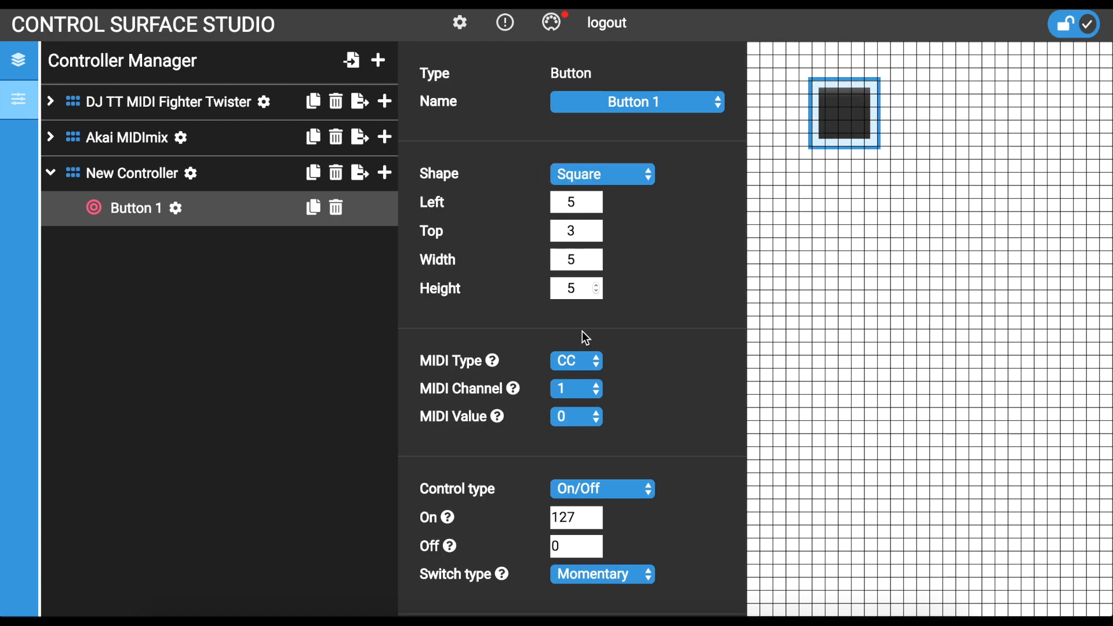
pyautogui.moveTo(481, 411)
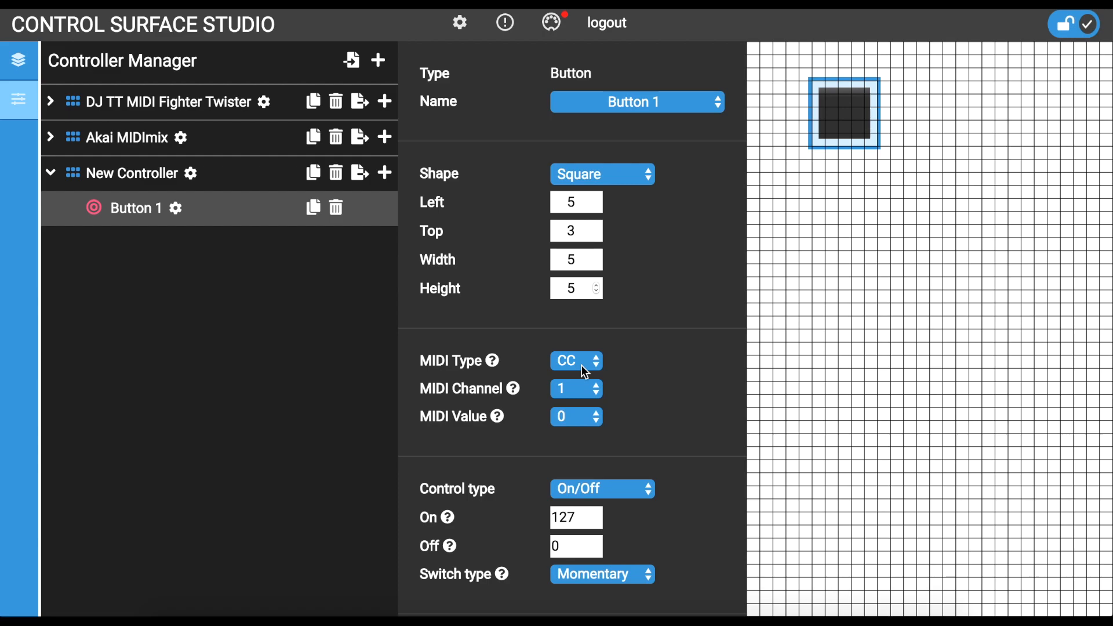
# Turn MIDI monitoring on, set MIDI channel 2, keep On/Off control type and Momentary switch type
pyautogui.click(552, 22)
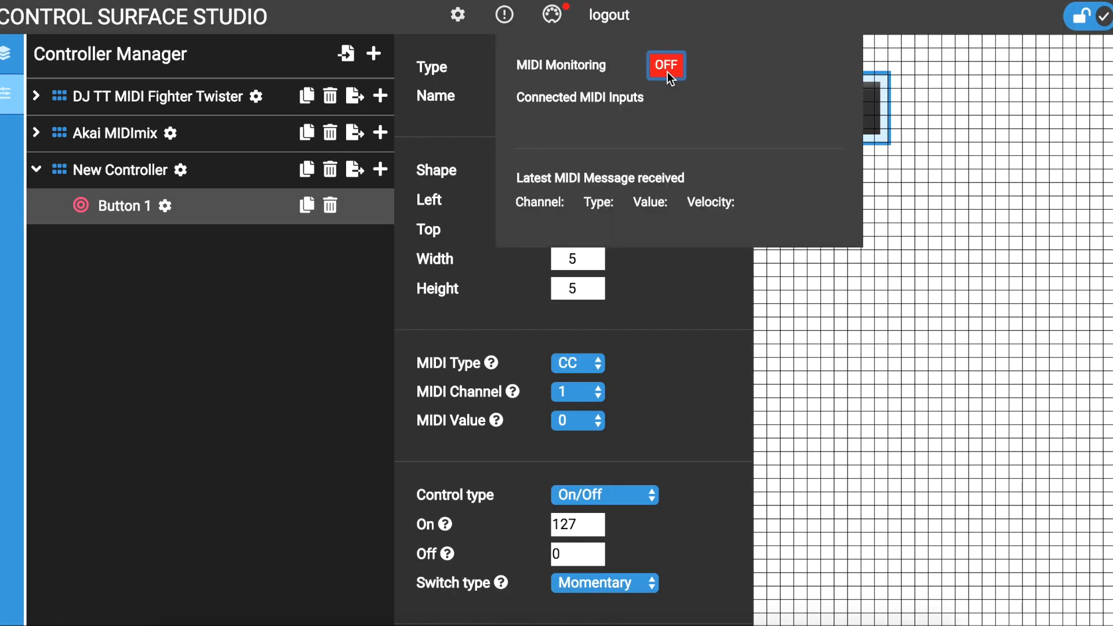
pyautogui.click(663, 65)
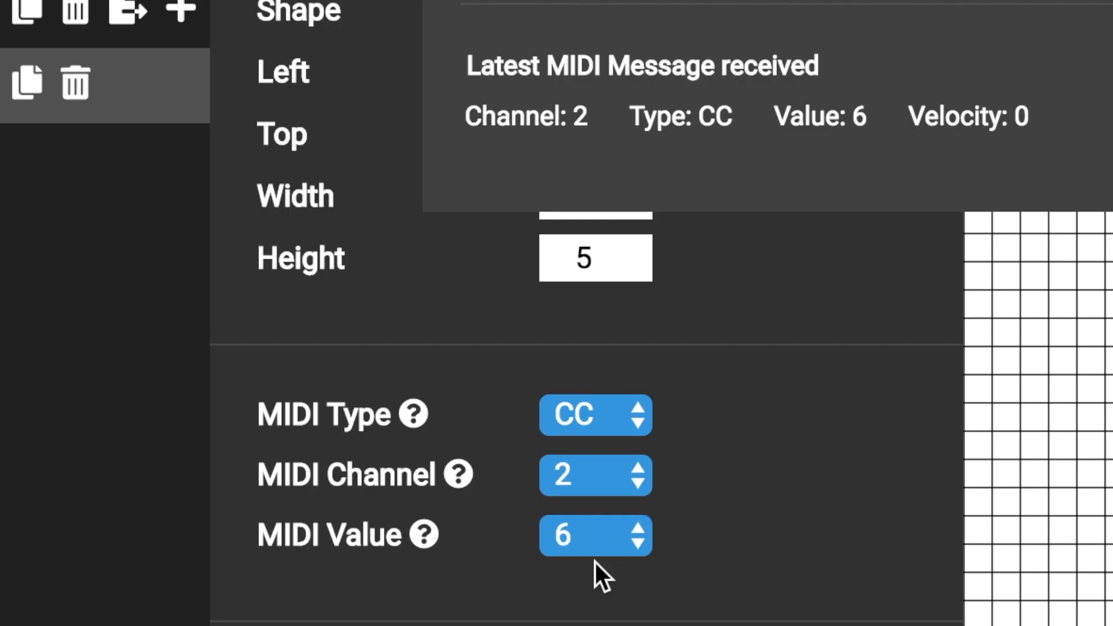
pyautogui.scroll(-3)
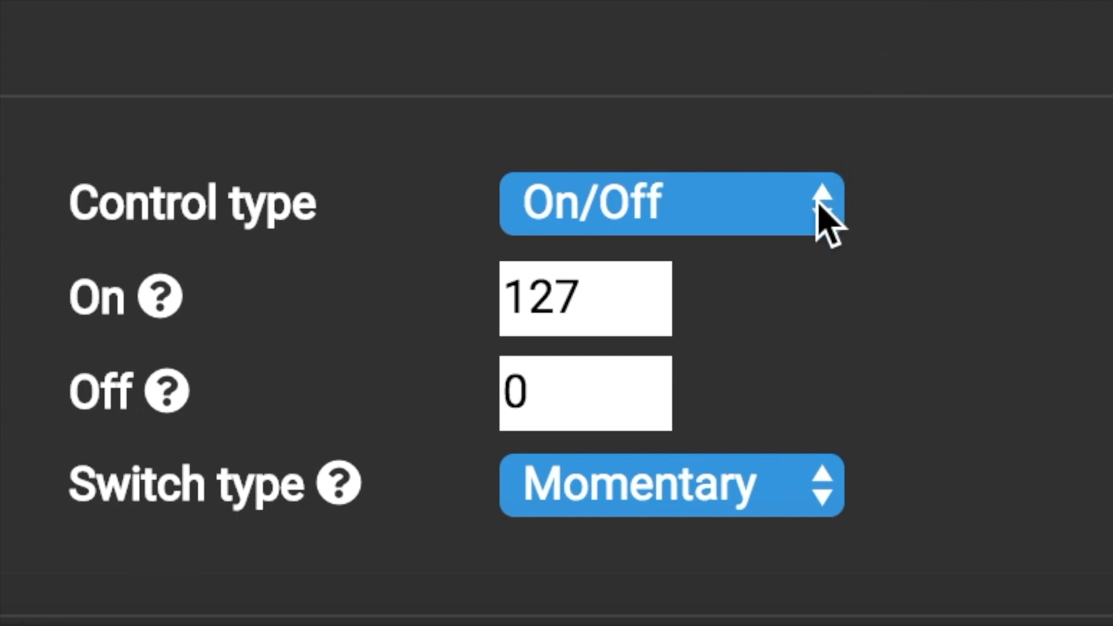
pyautogui.click(671, 204)
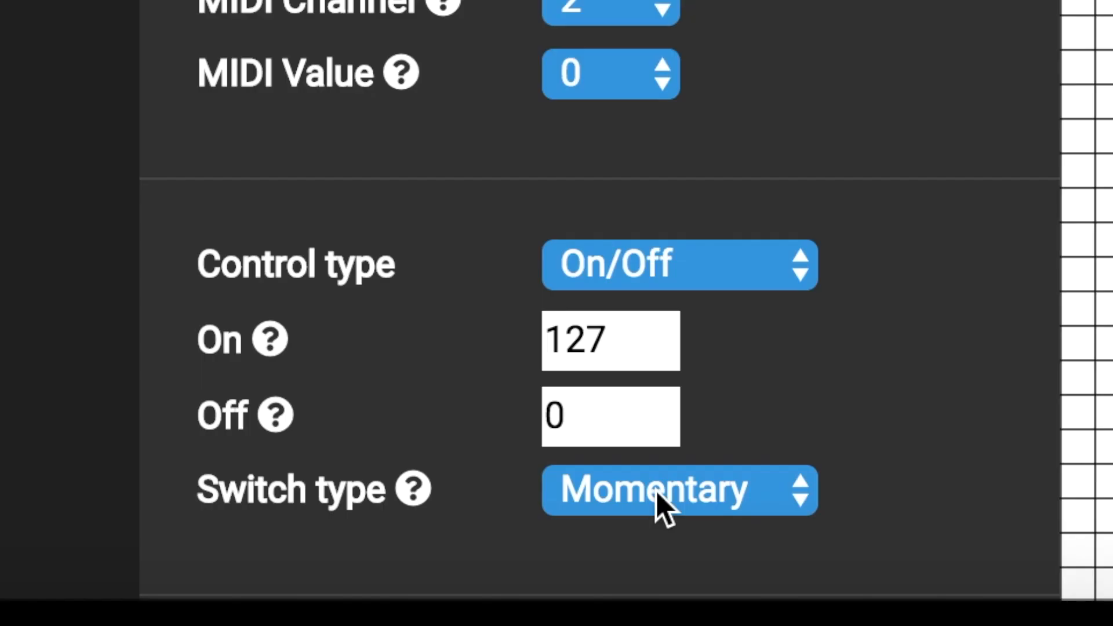
pyautogui.click(678, 489)
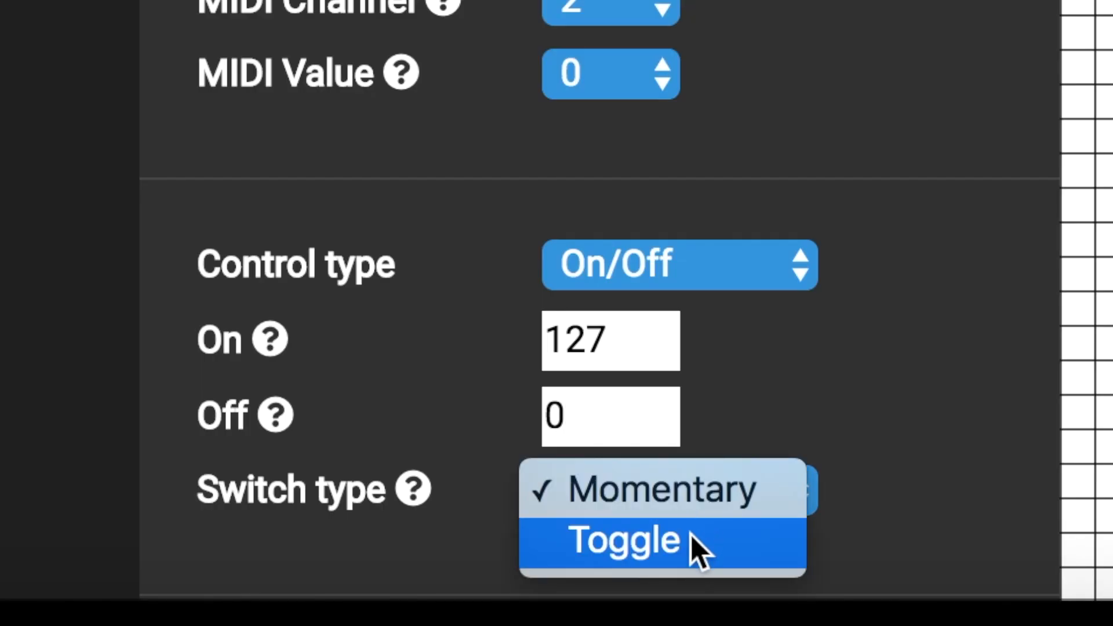
pyautogui.moveTo(660, 489)
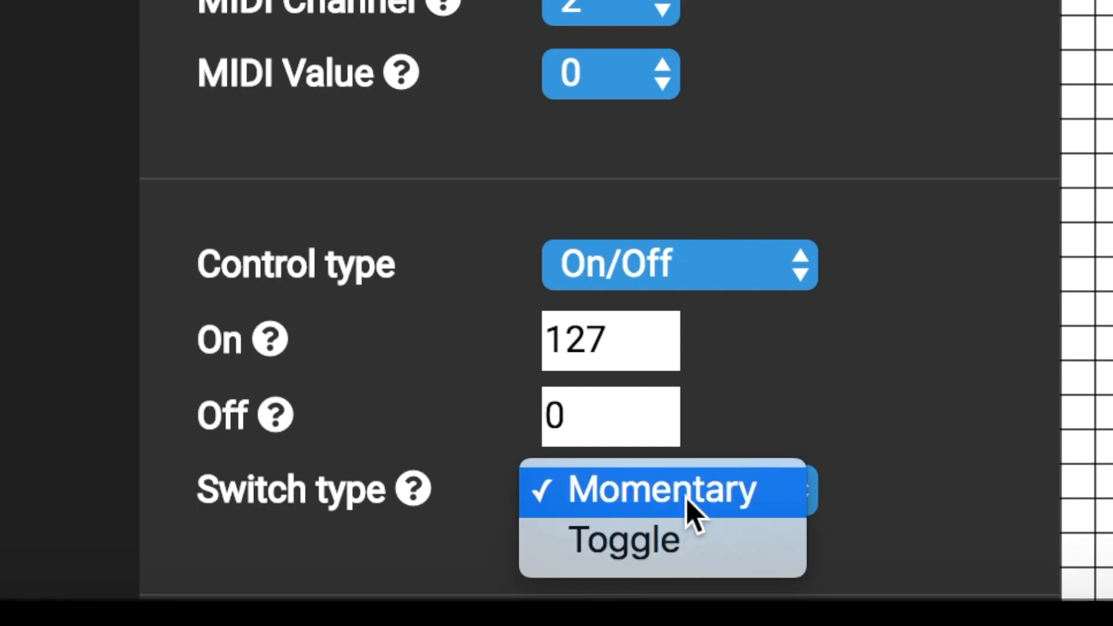
pyautogui.click(659, 489)
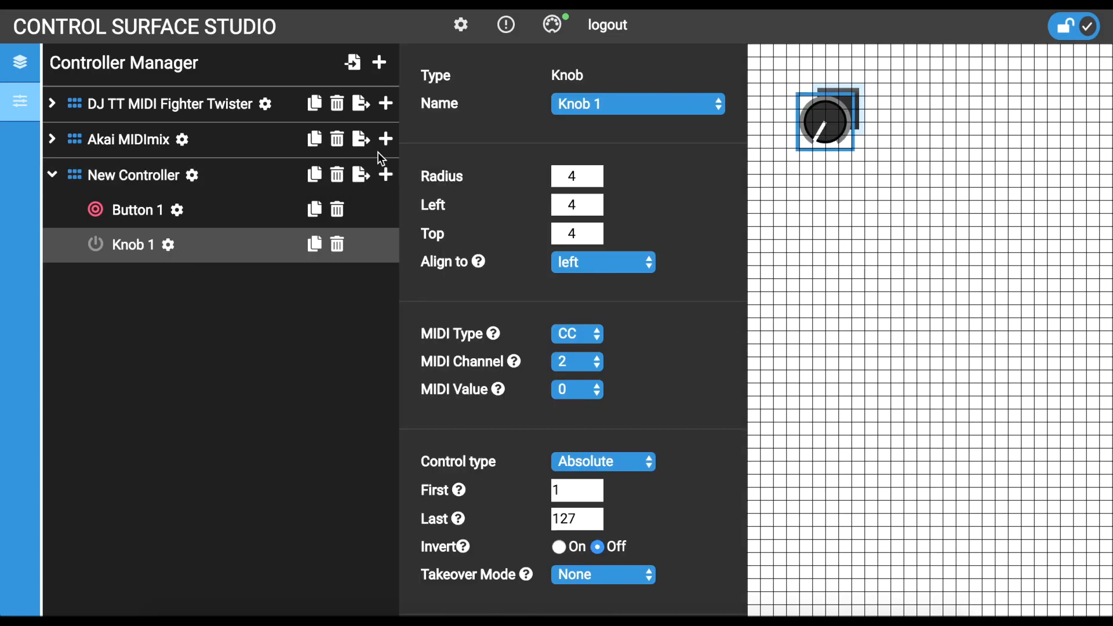
# Add a Knob and a Container 1 element to New Controller
pyautogui.click(552, 25)
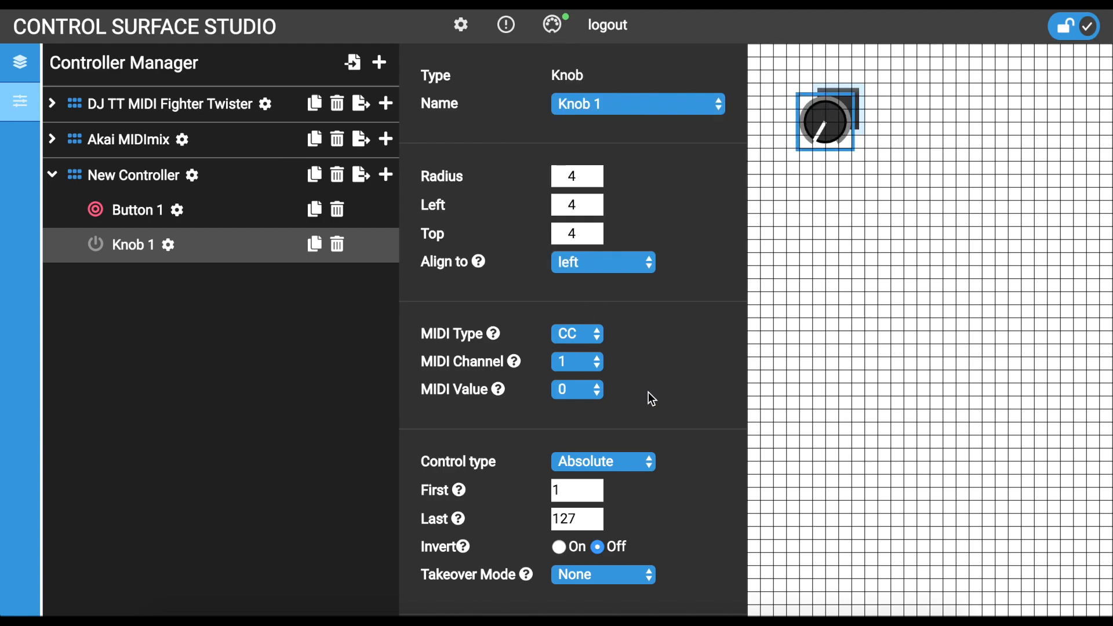
pyautogui.click(386, 175)
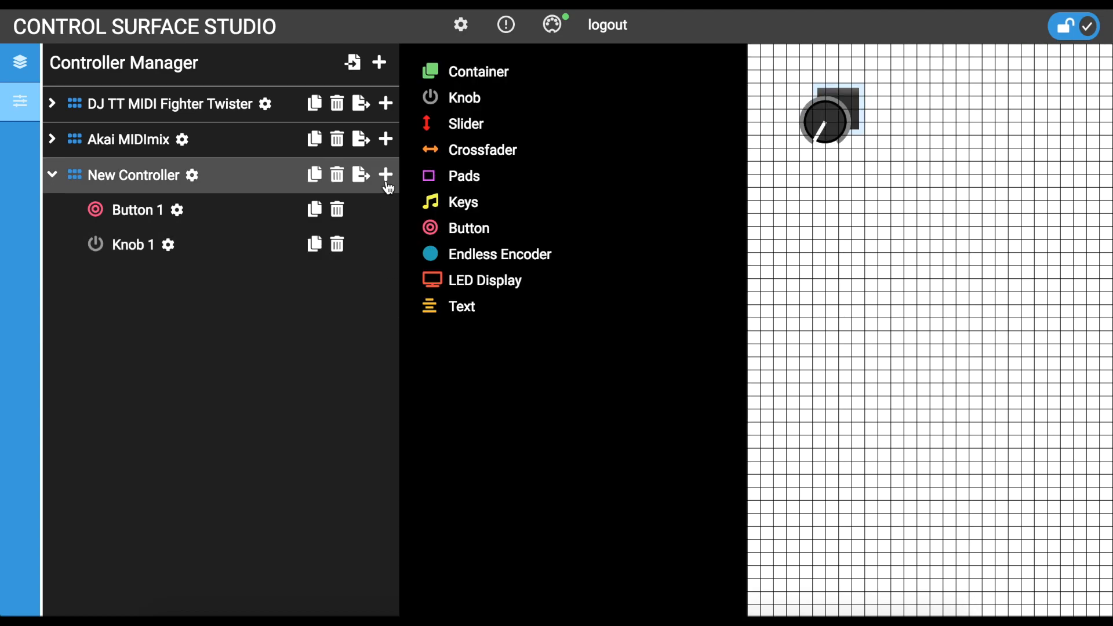
pyautogui.click(479, 70)
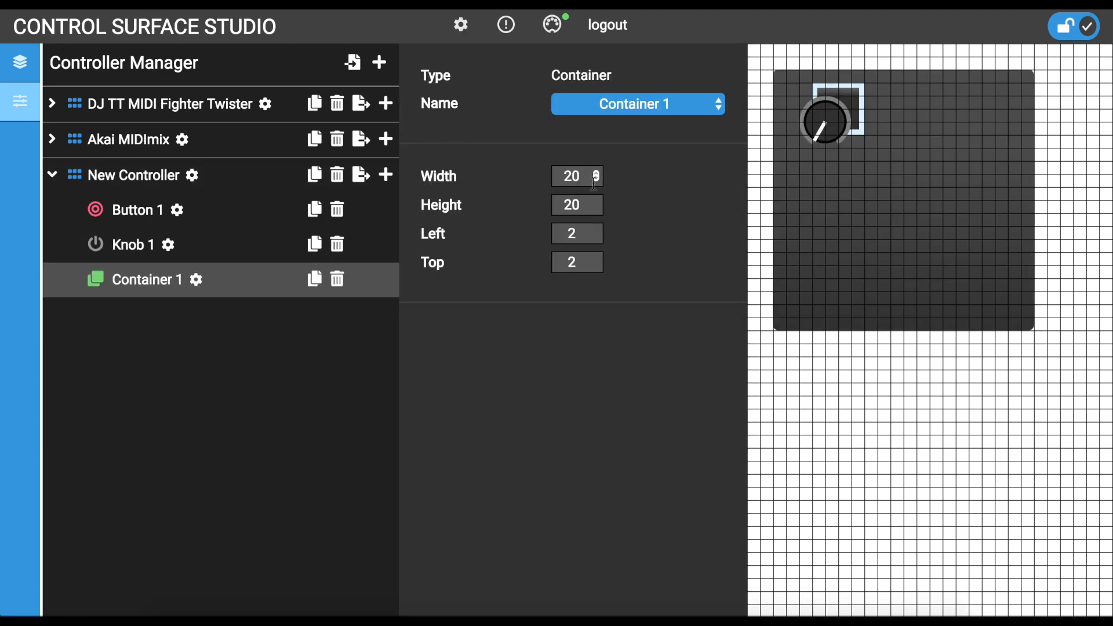
pyautogui.write('10')
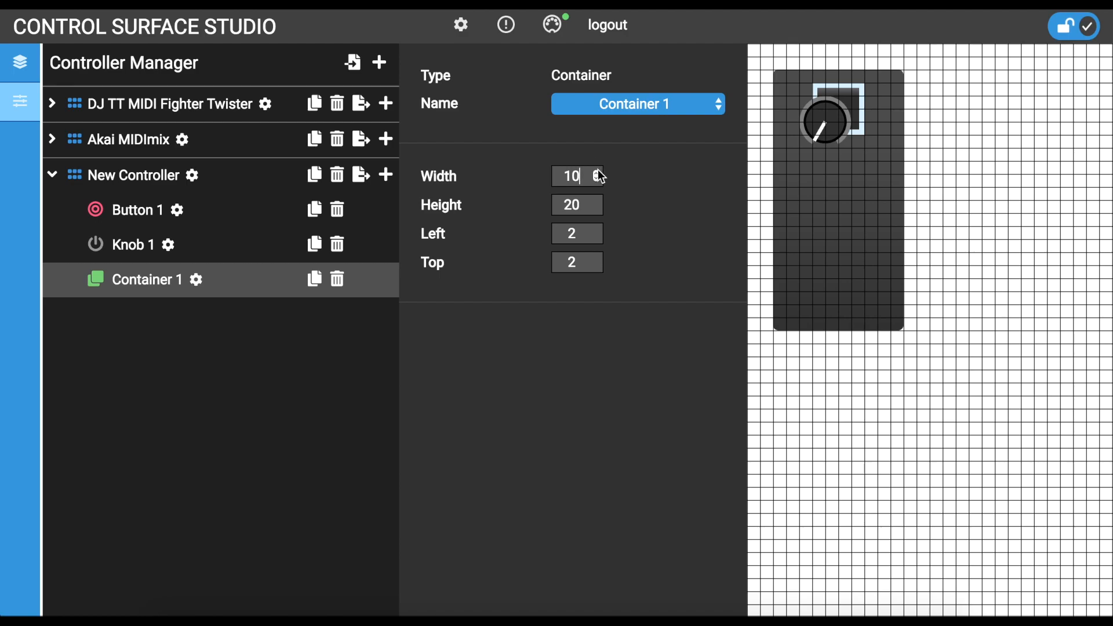
# Place the knob right of the button and size the container 15 by 6 around both
pyautogui.click(132, 244)
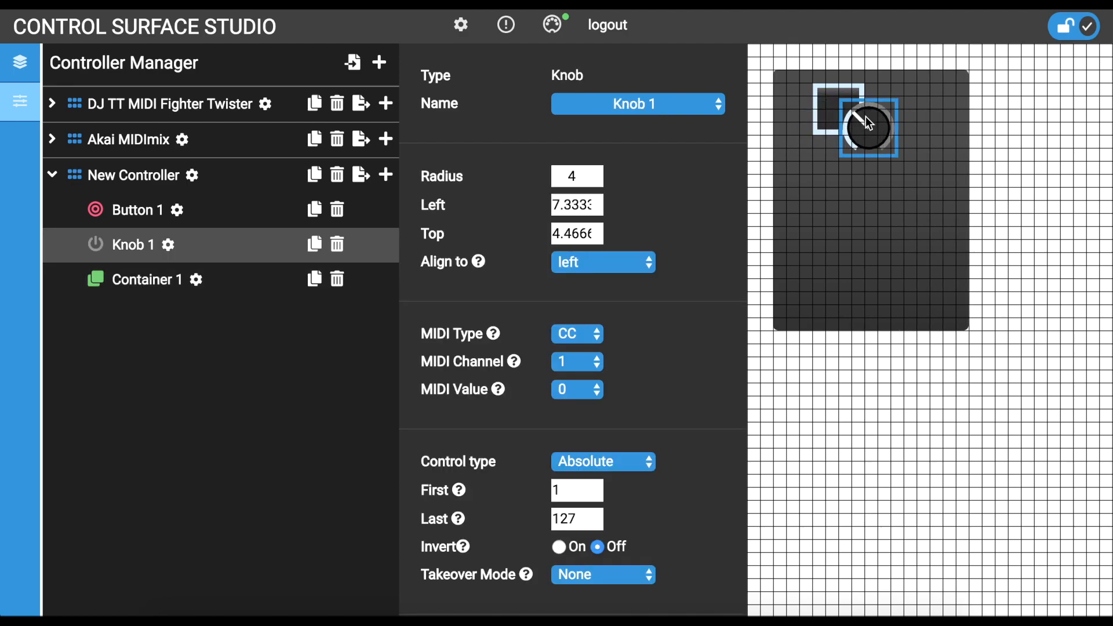
pyautogui.click(134, 210)
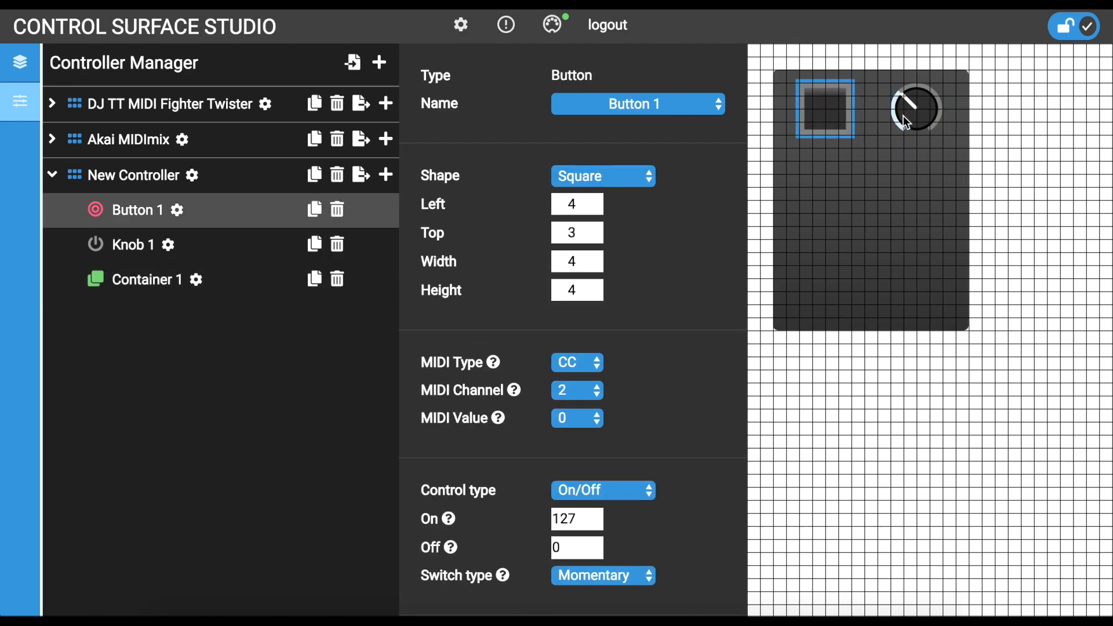
pyautogui.click(147, 279)
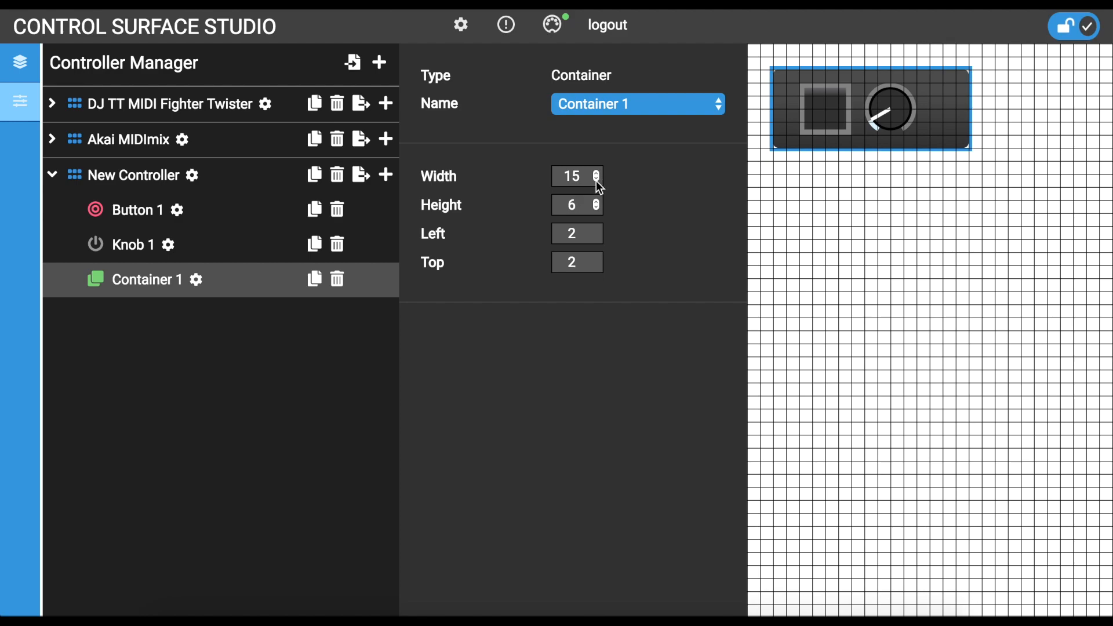
pyautogui.click(595, 180)
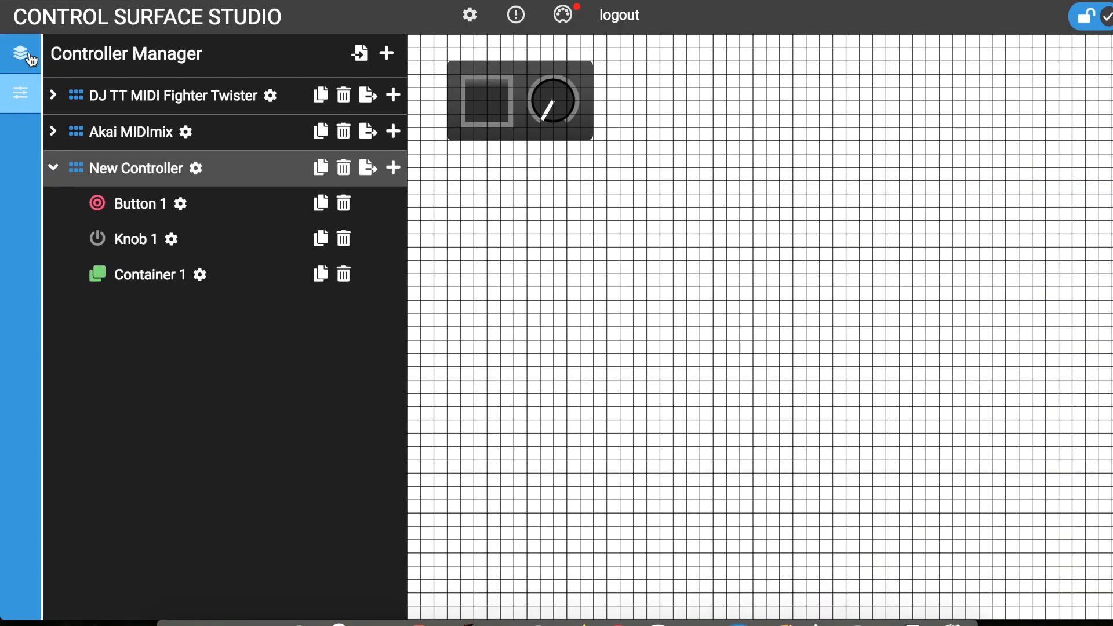
# In the Script Manager, assign New Controller to New Script instead of the Akai MIDImix
pyautogui.click(21, 53)
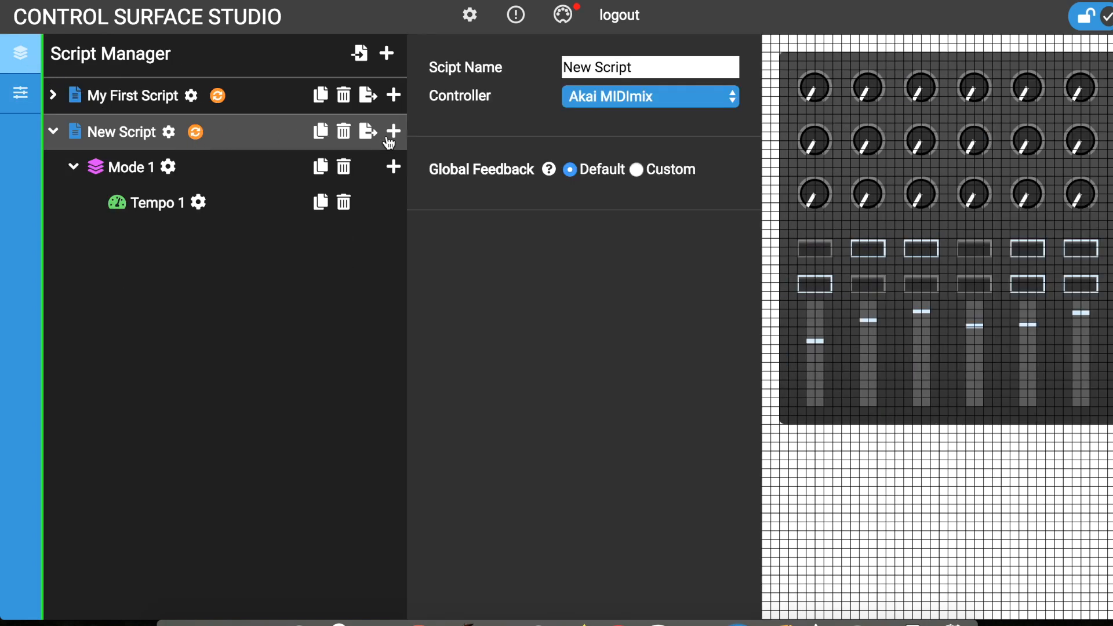
pyautogui.click(649, 96)
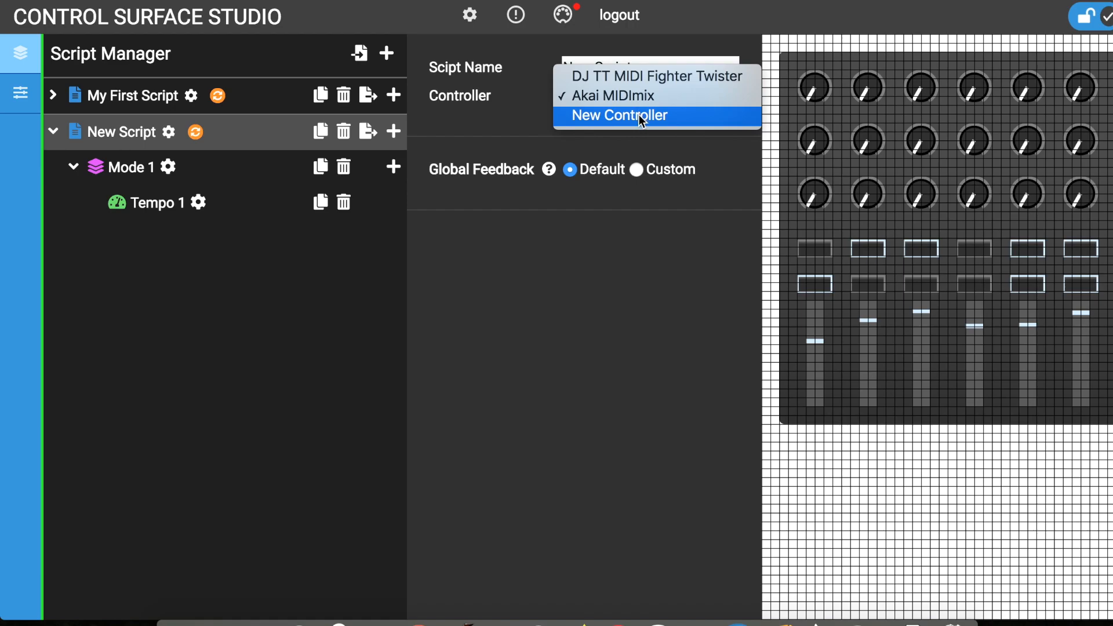
pyautogui.click(618, 115)
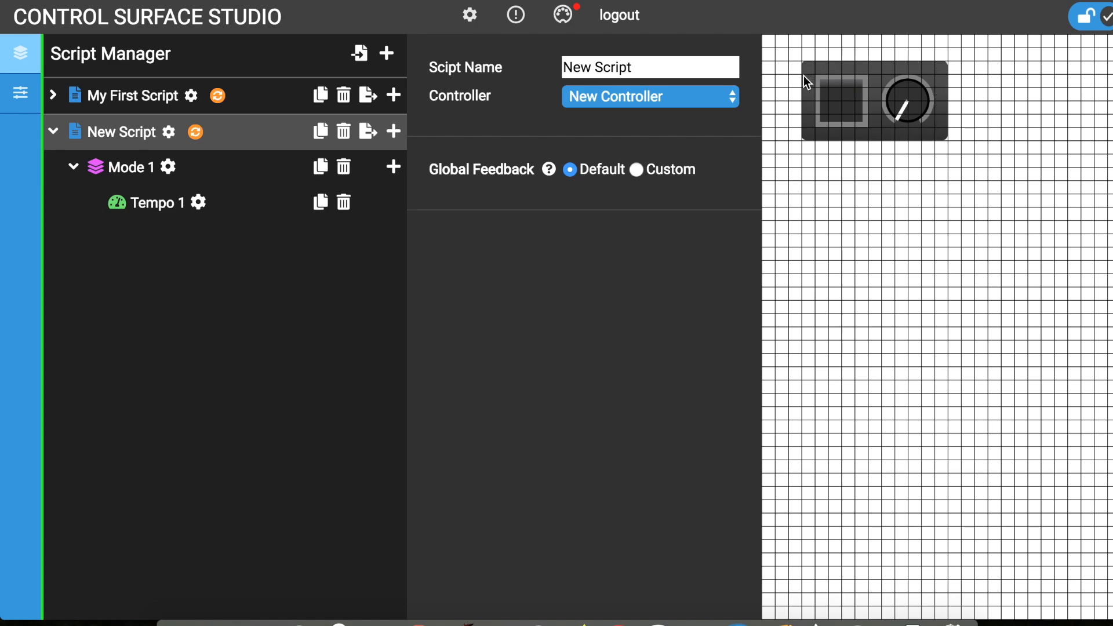
pyautogui.moveTo(836, 101)
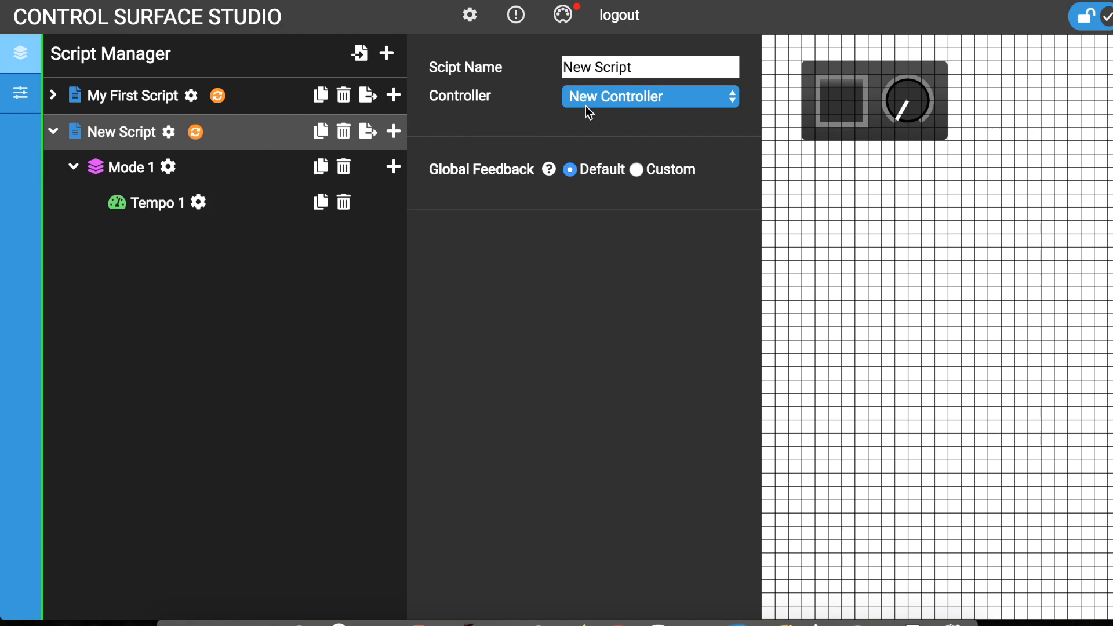
pyautogui.moveTo(575, 114)
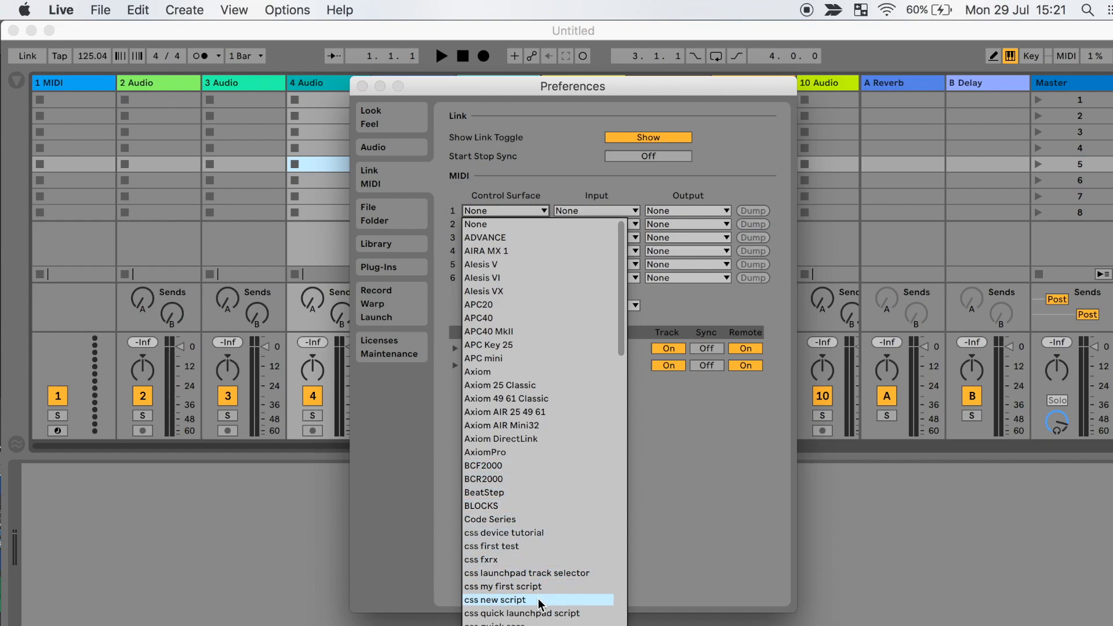
# Choose css new script as Control Surface 1 with Midi Fighter Twister as its input
pyautogui.click(494, 600)
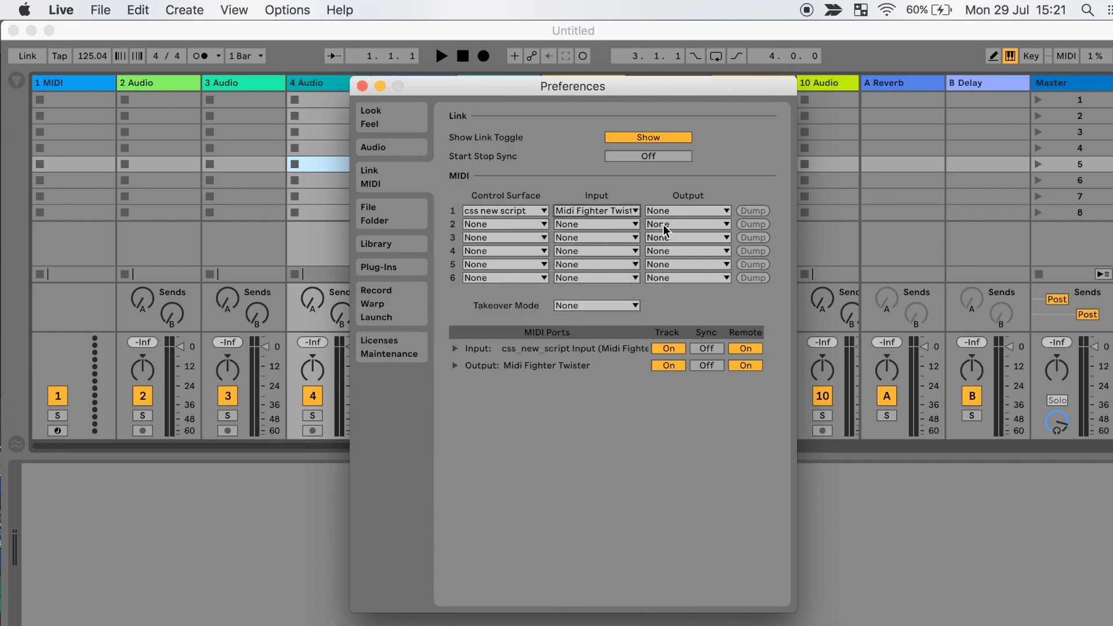